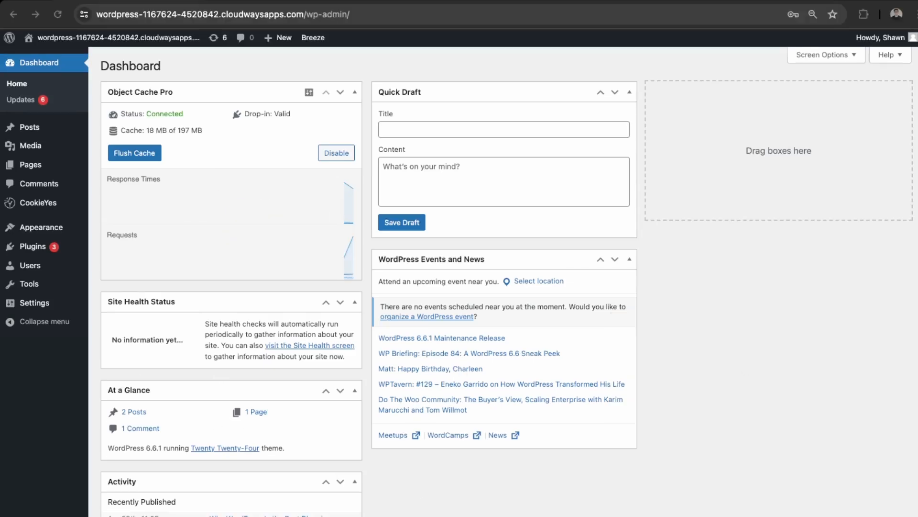
mouse_move(30, 265)
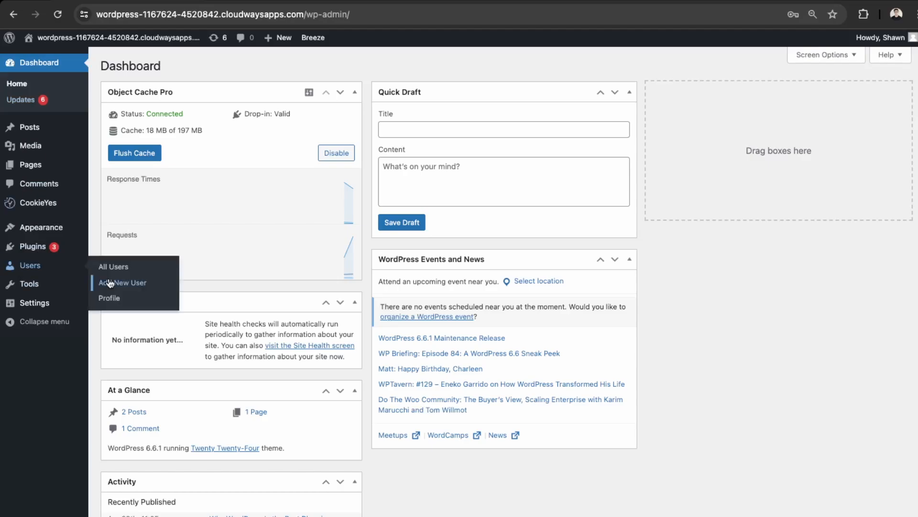
Show the All Users list from the admin sidebar
left_click(113, 267)
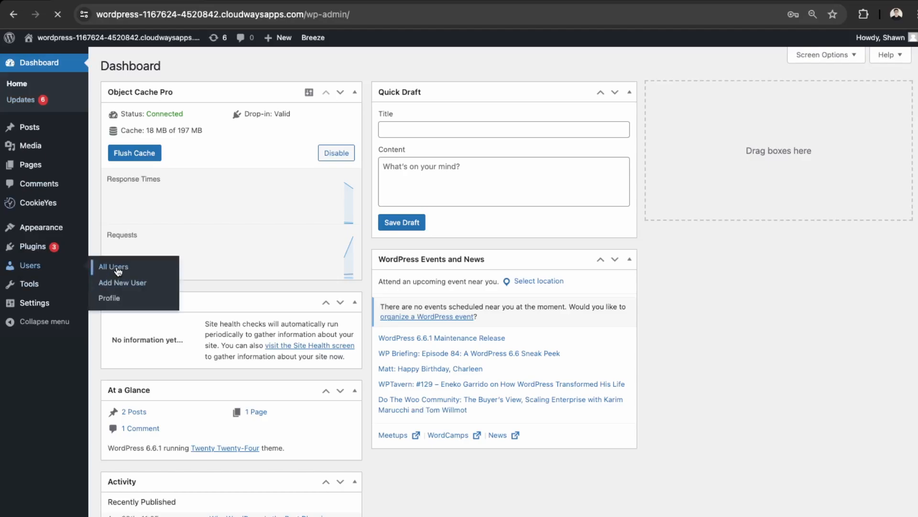
From the Users list, go to the Add New User form
left_click(113, 266)
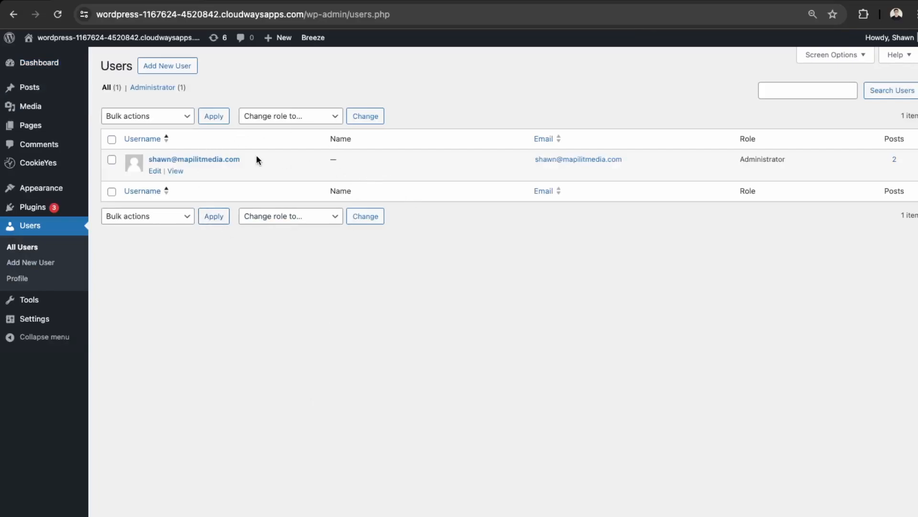
mouse_move(286, 187)
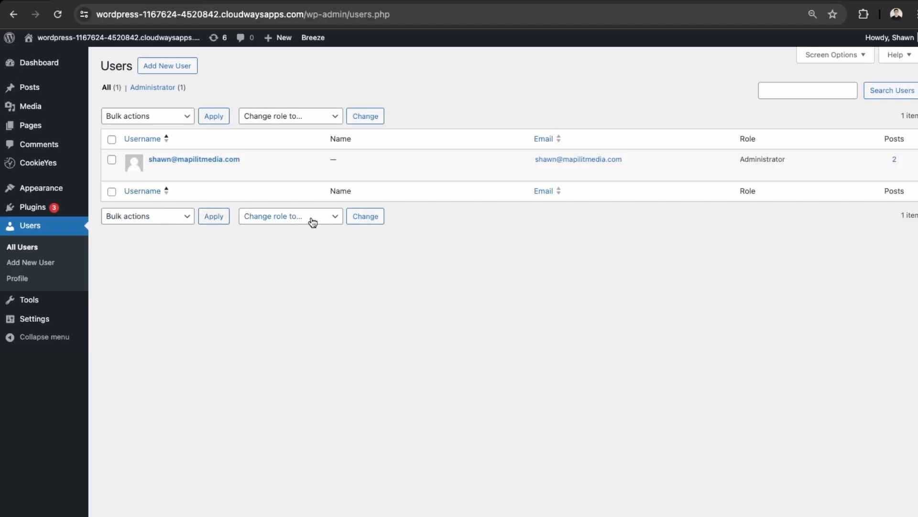
mouse_move(42, 189)
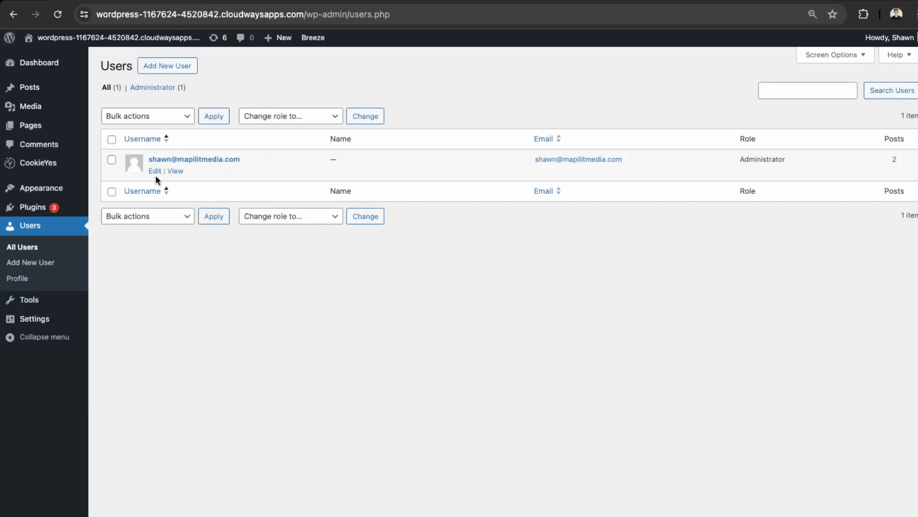
mouse_move(105, 34)
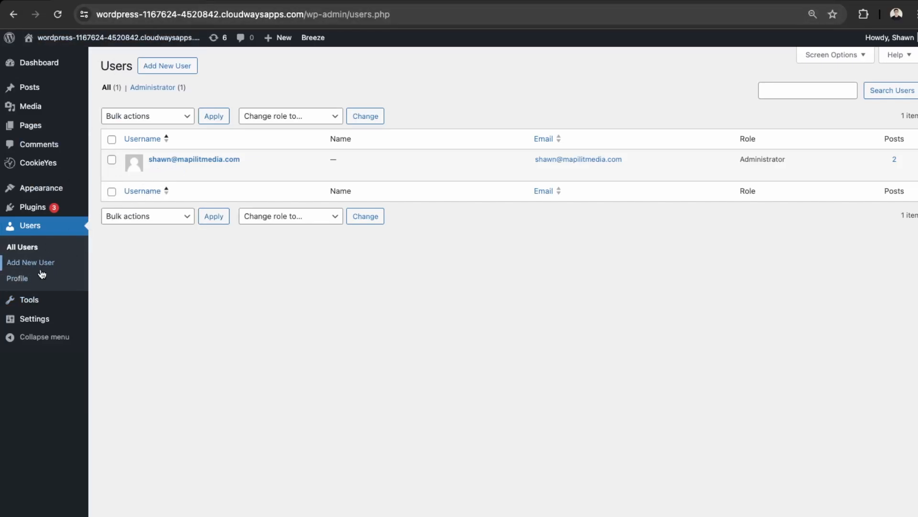
left_click(30, 262)
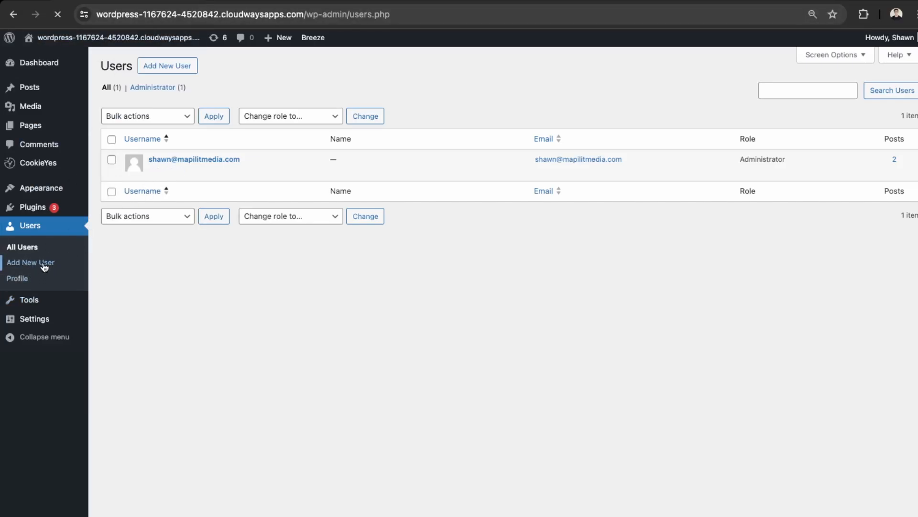
Enter username 'mapilitme', email starting 'shawn', first name 'Map', last name and website 'medi...' in the form
left_click(31, 263)
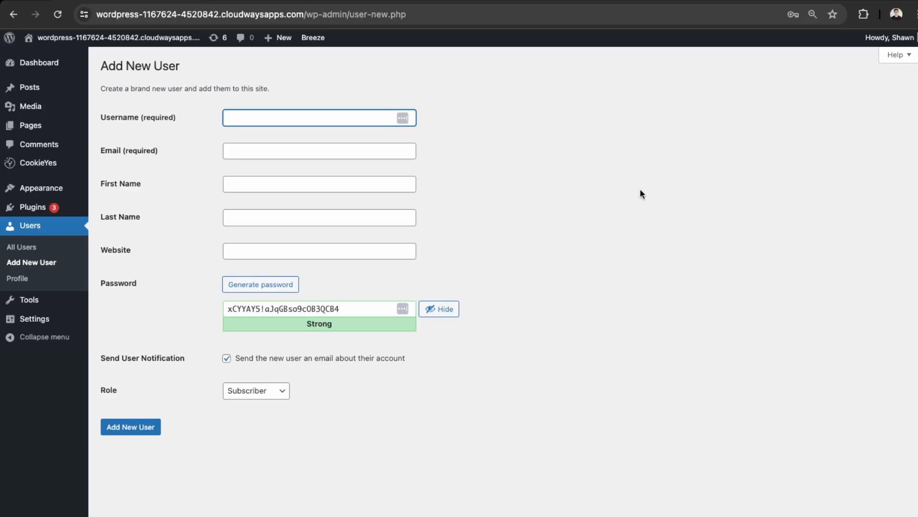
type("mapilitme")
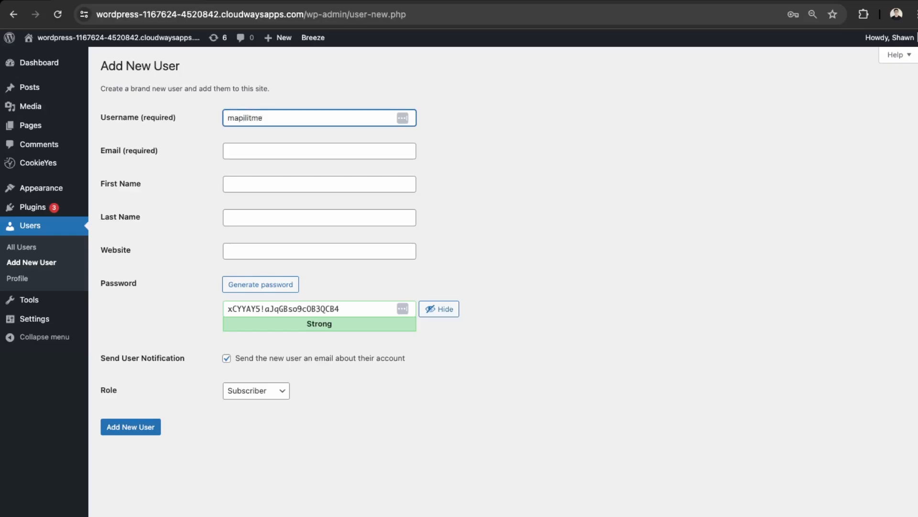
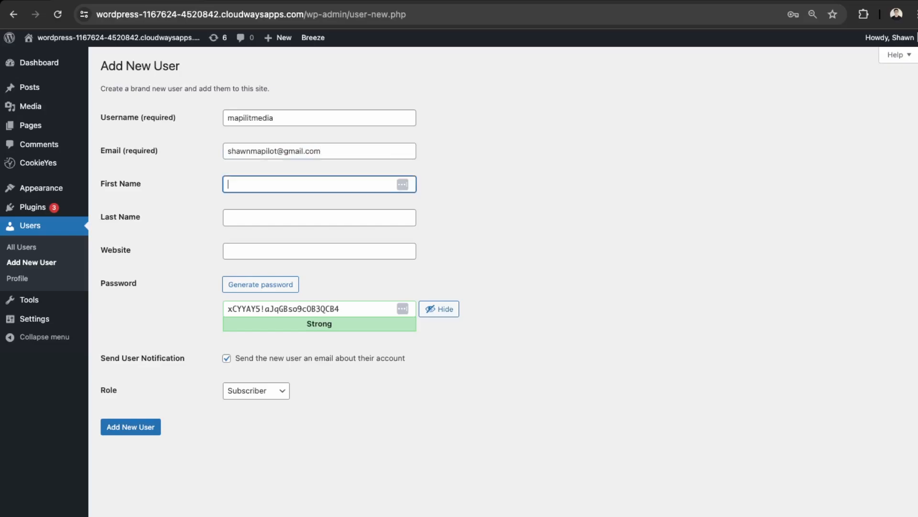
type("Map")
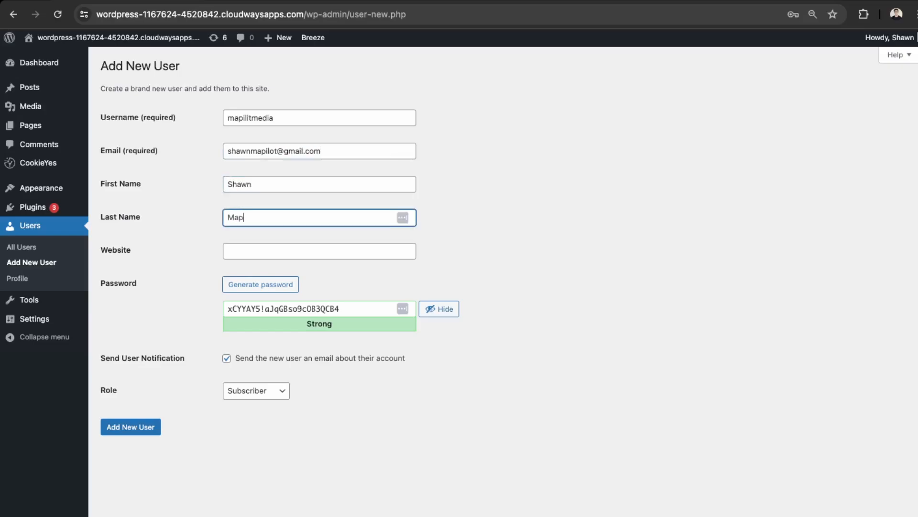
type("h")
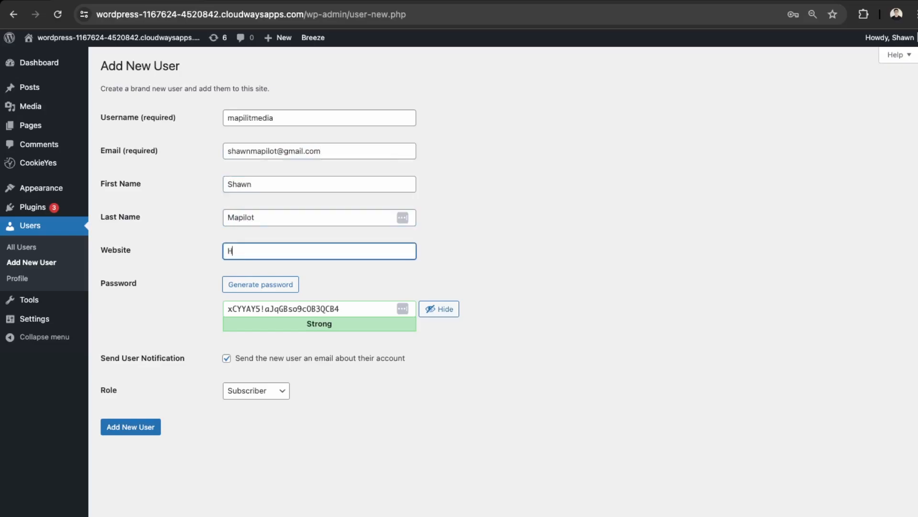
type("media.com")
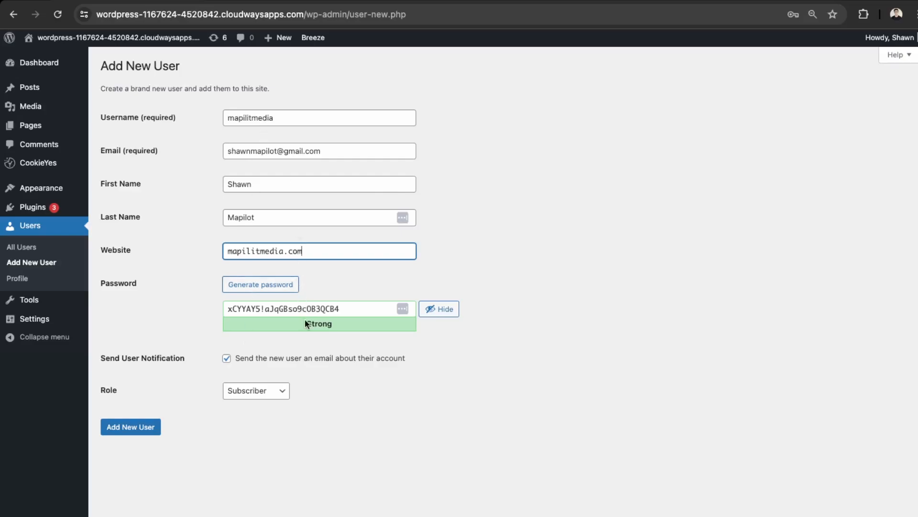
mouse_move(257, 390)
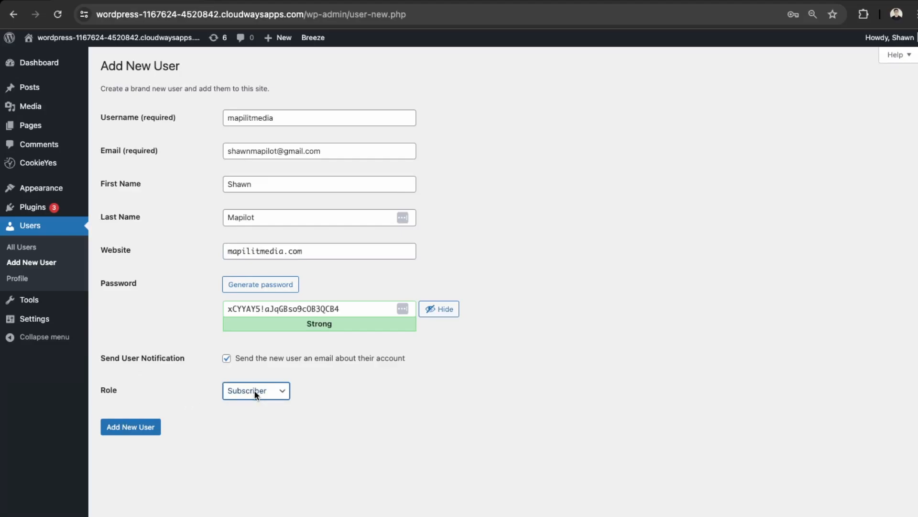
mouse_move(264, 400)
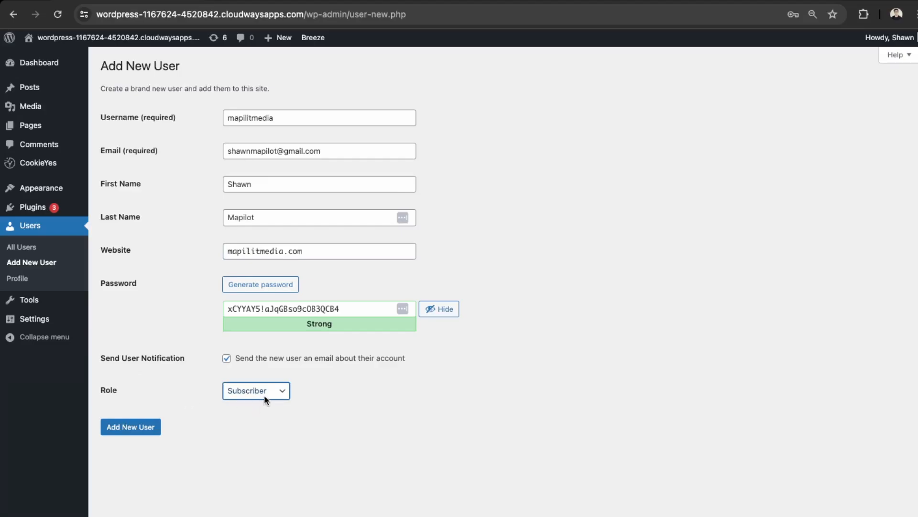
mouse_move(264, 445)
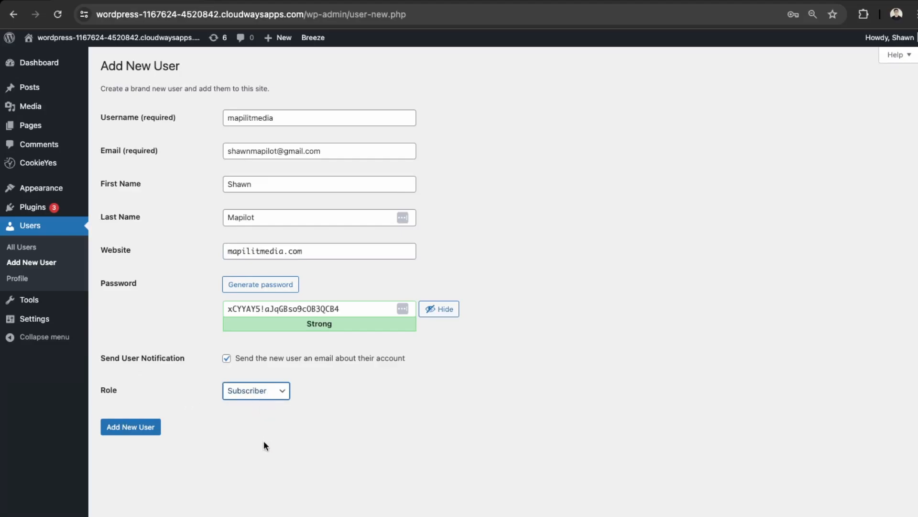
mouse_move(413, 411)
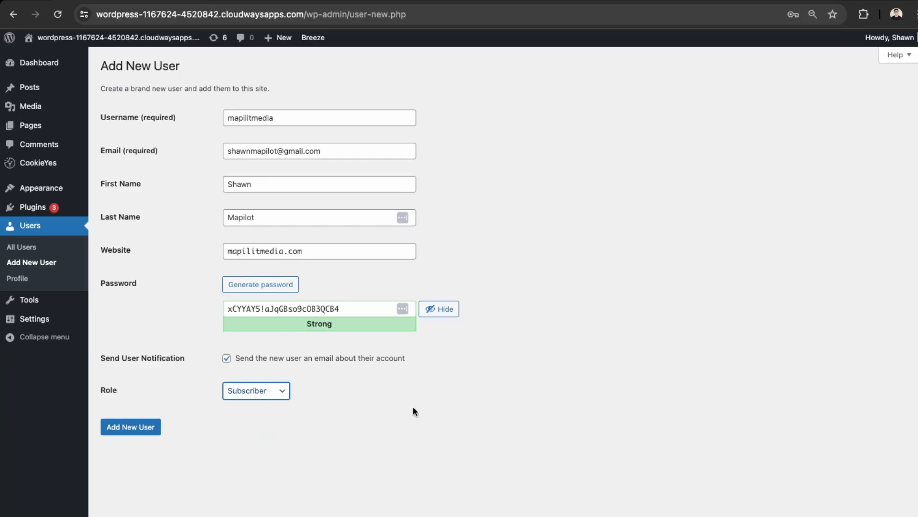
mouse_move(252, 392)
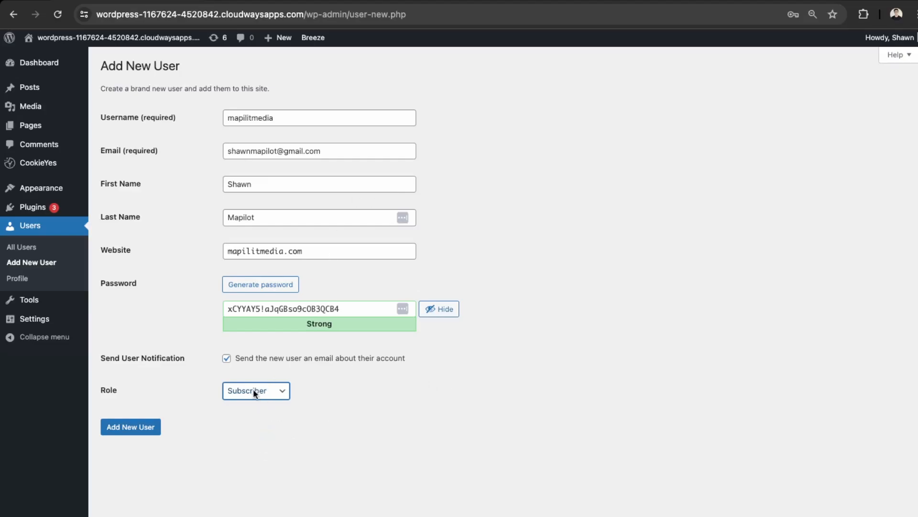
mouse_move(251, 448)
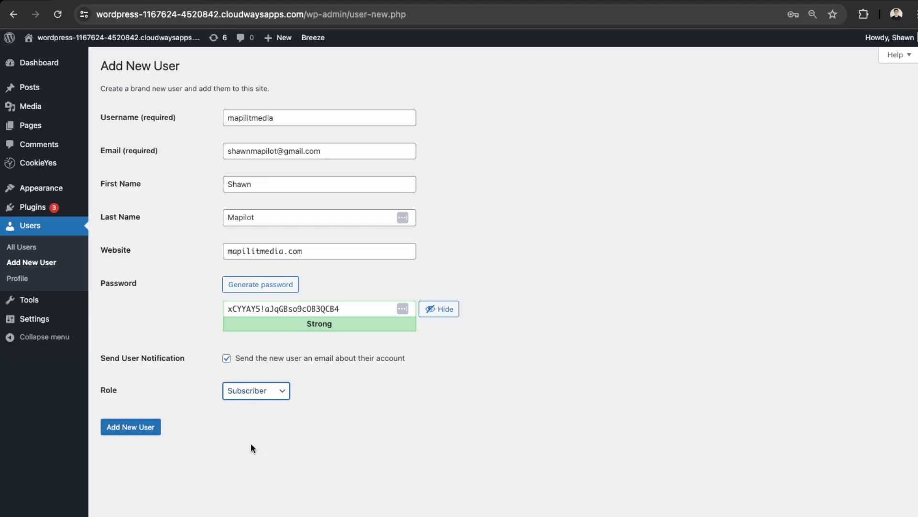
mouse_move(254, 440)
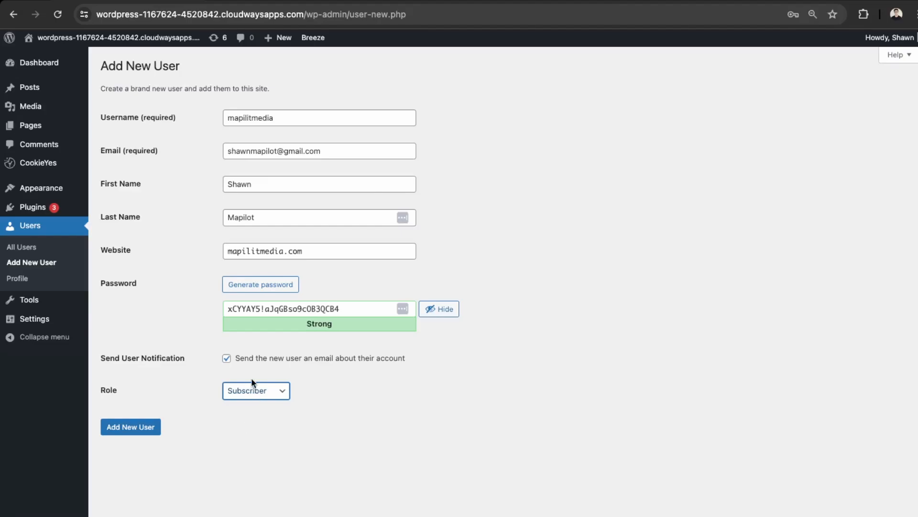
mouse_move(267, 314)
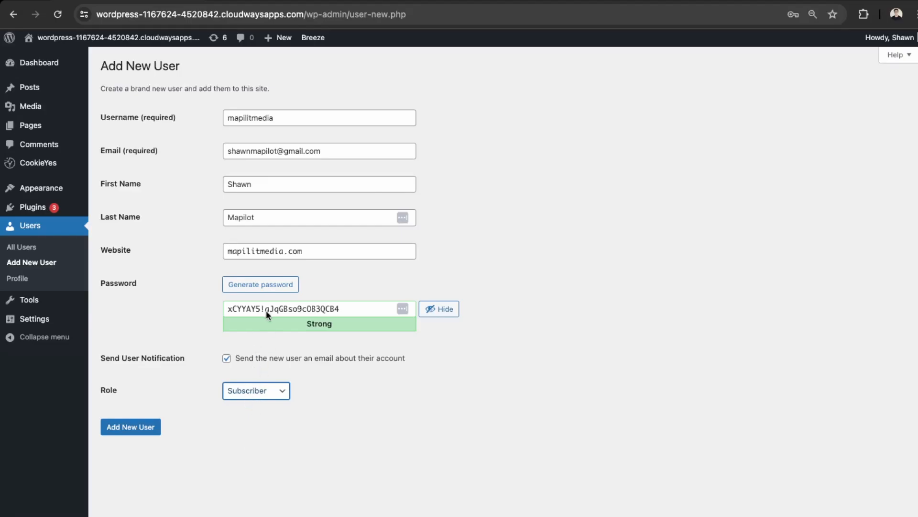
mouse_move(257, 447)
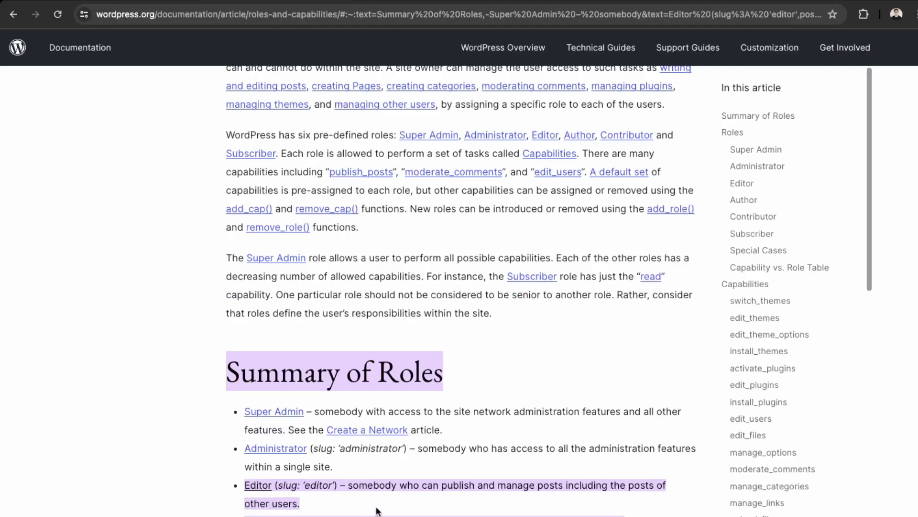
scroll("down", 3)
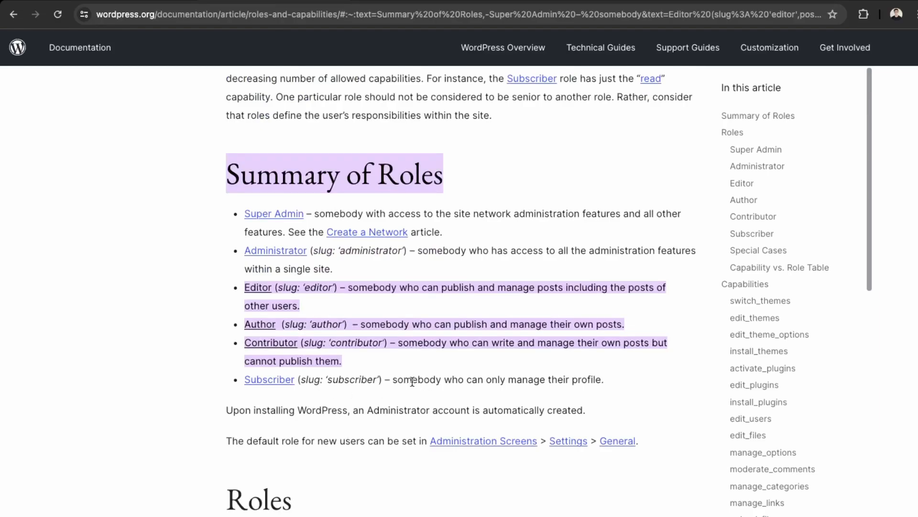
mouse_move(367, 312)
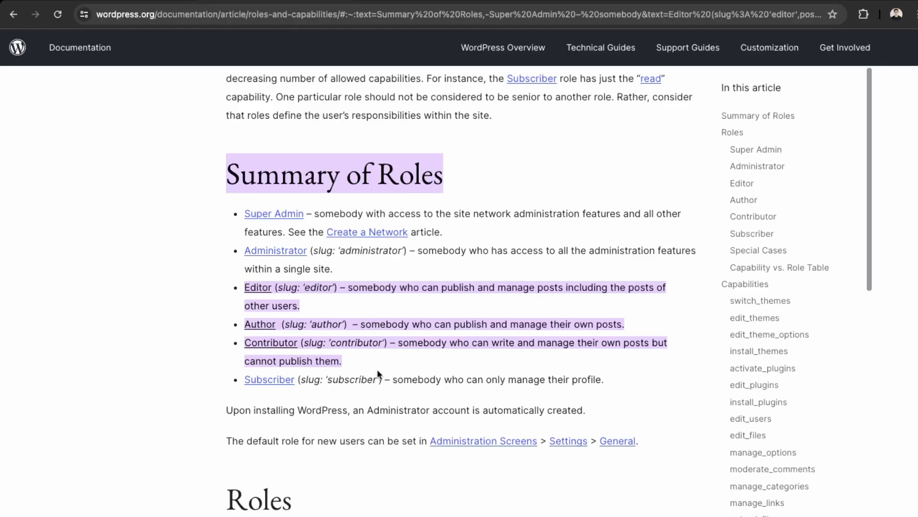
mouse_move(424, 372)
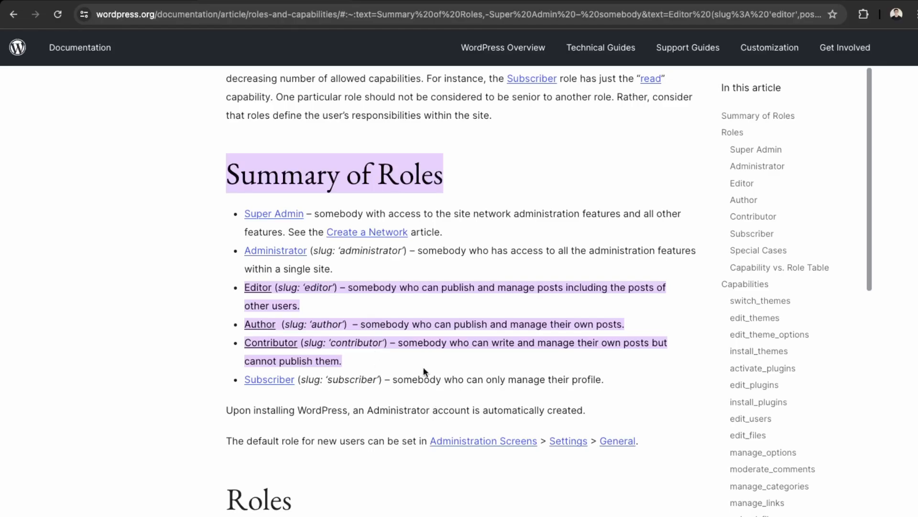
mouse_move(421, 362)
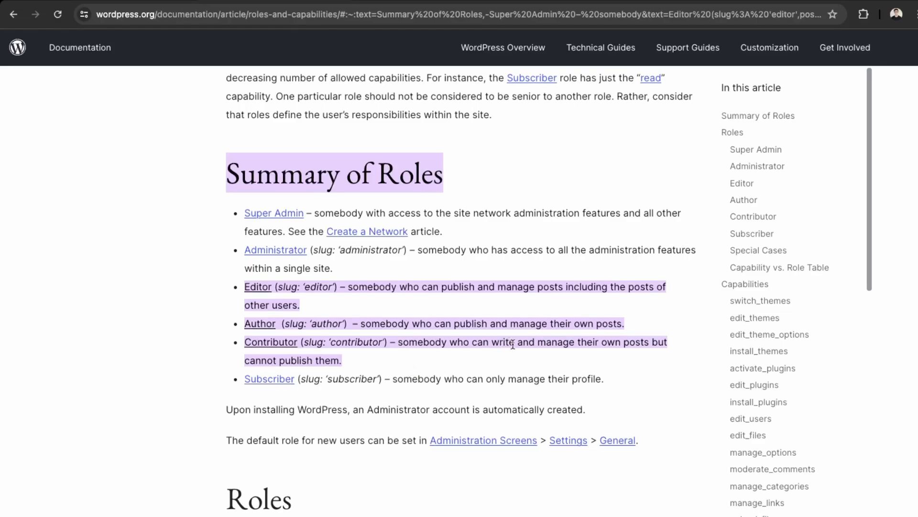
mouse_move(394, 309)
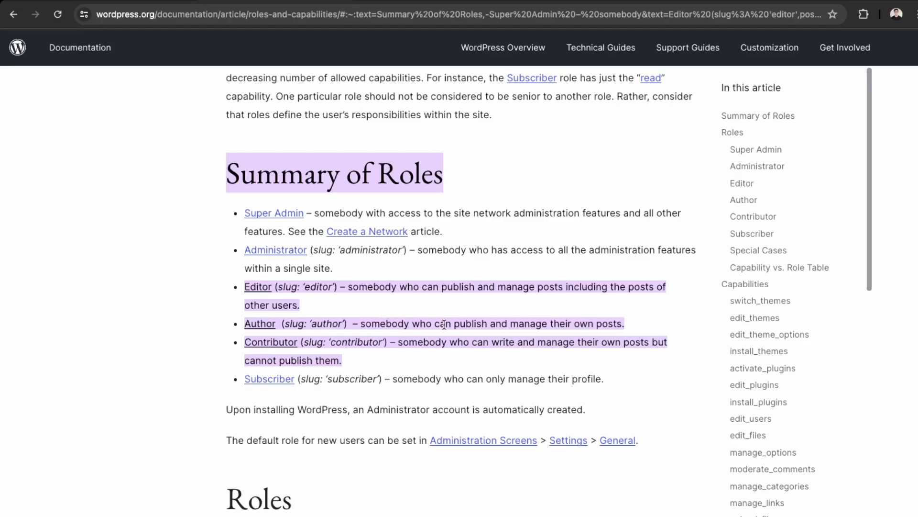
mouse_move(435, 362)
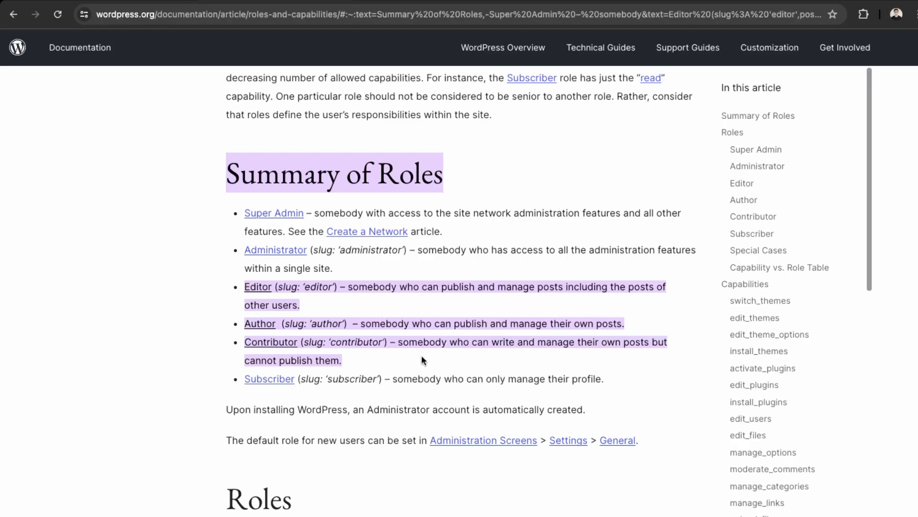
mouse_move(368, 317)
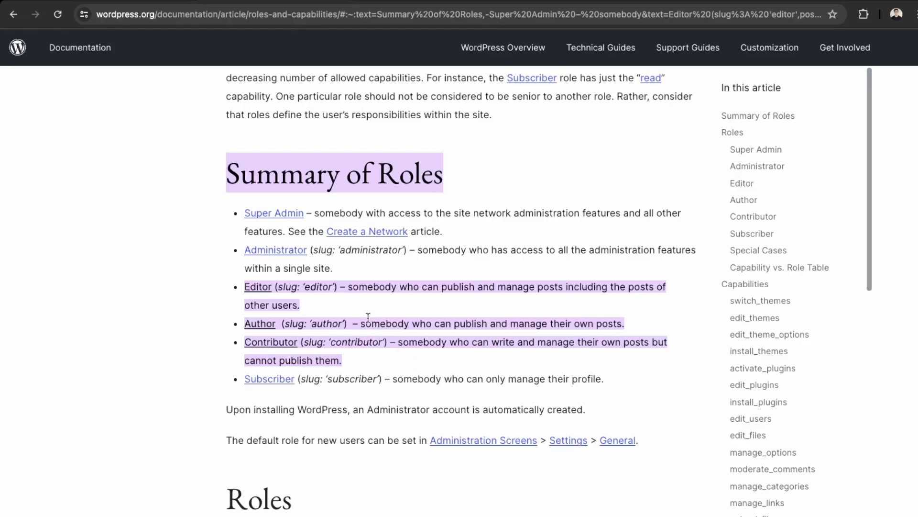
mouse_move(443, 304)
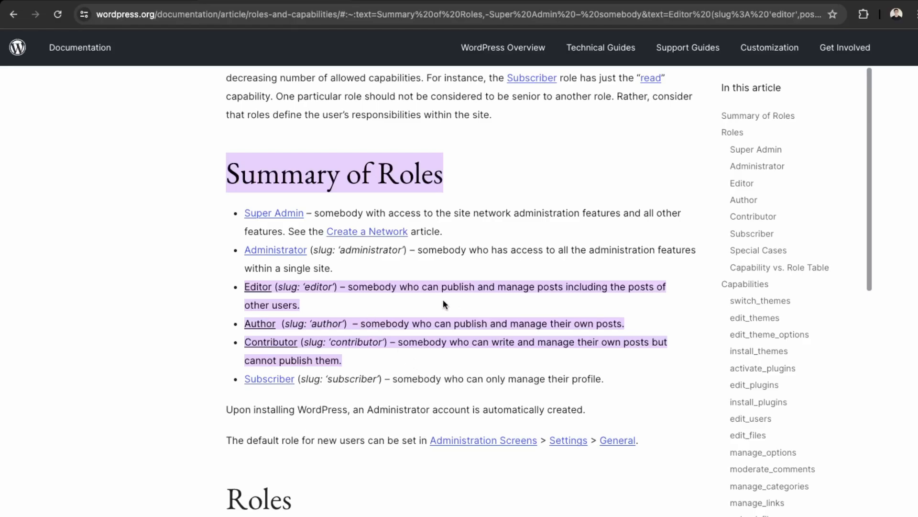
mouse_move(784, 235)
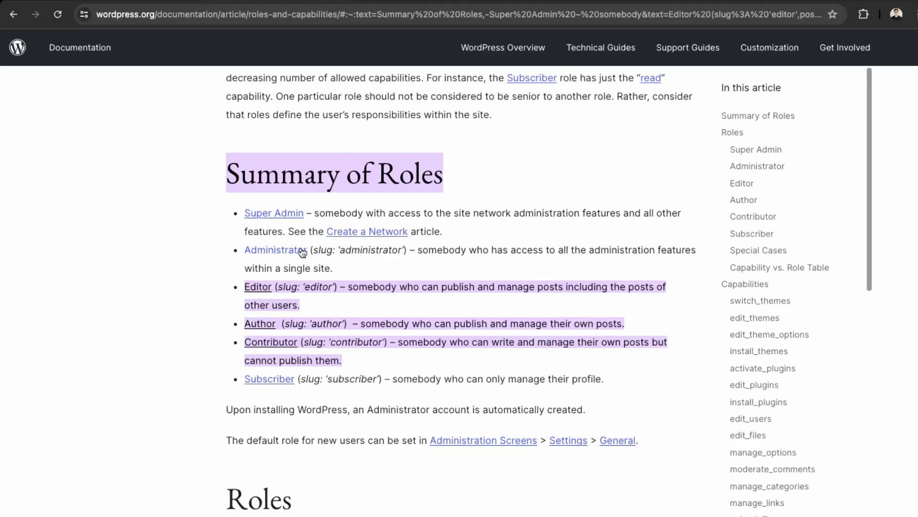
mouse_move(276, 247)
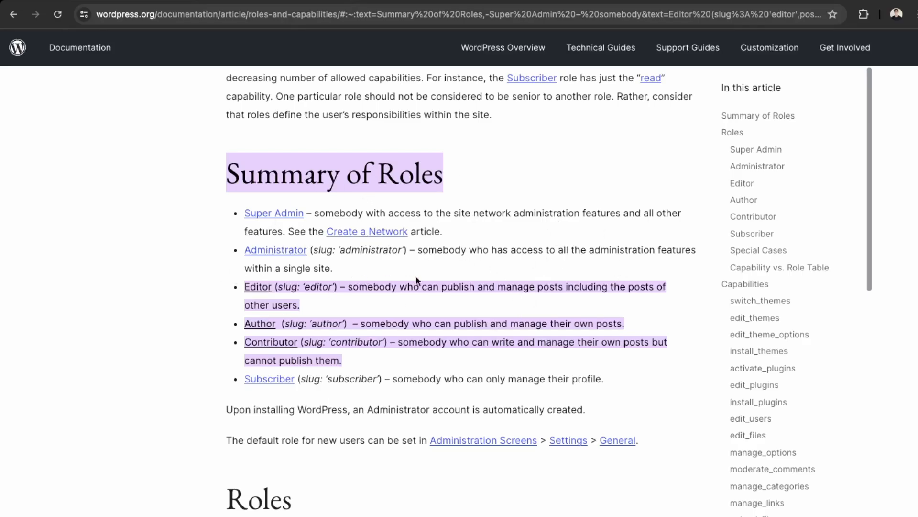
mouse_move(264, 205)
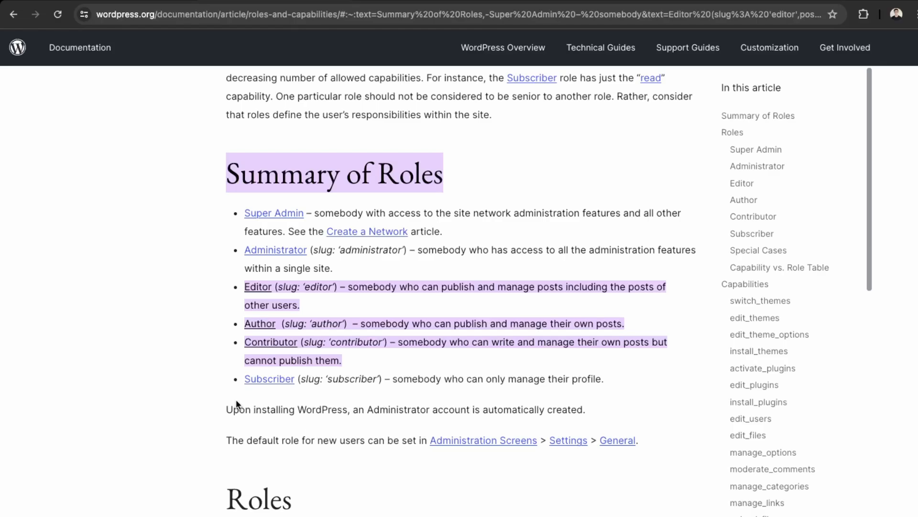
mouse_move(390, 318)
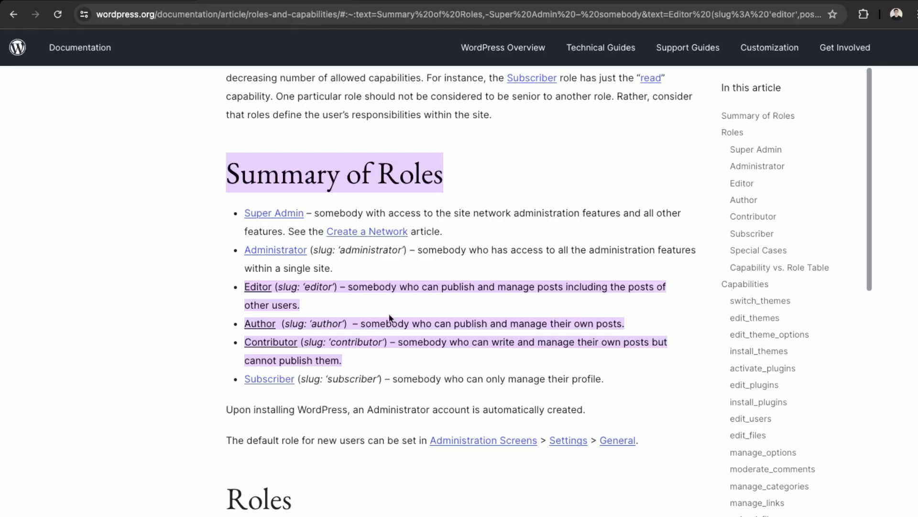
mouse_move(368, 247)
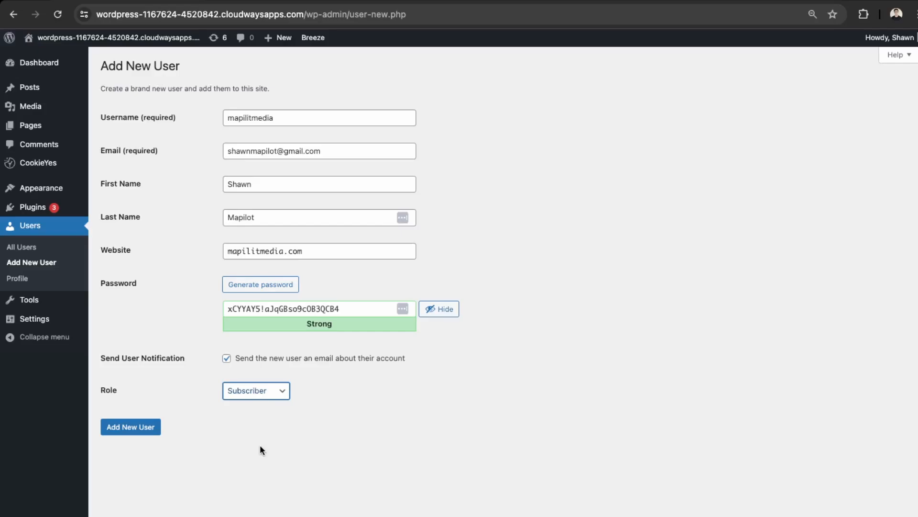
Set the role to Administrator, add the user, then view the new user's profile
left_click(256, 390)
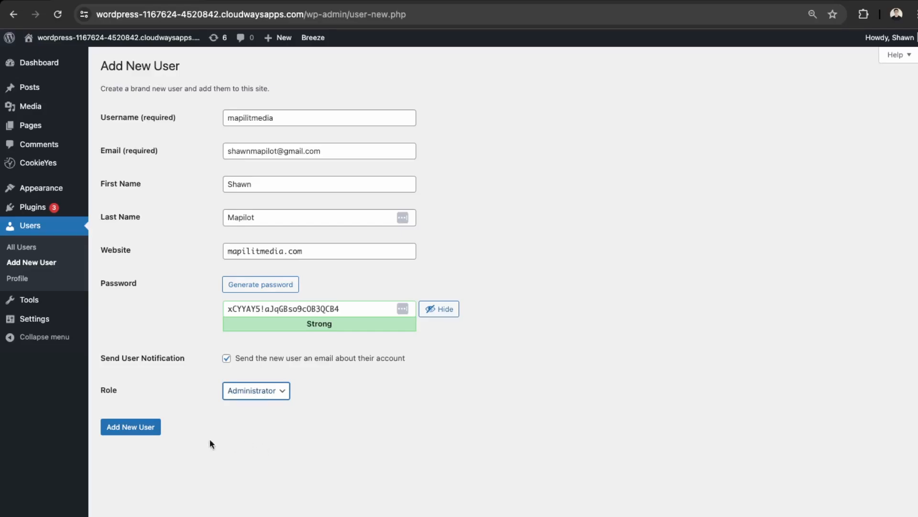
left_click(130, 427)
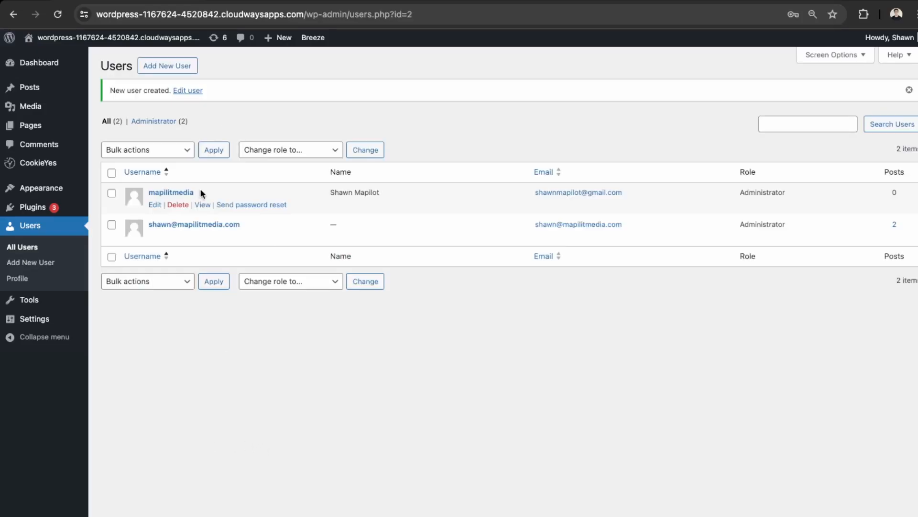
mouse_move(631, 162)
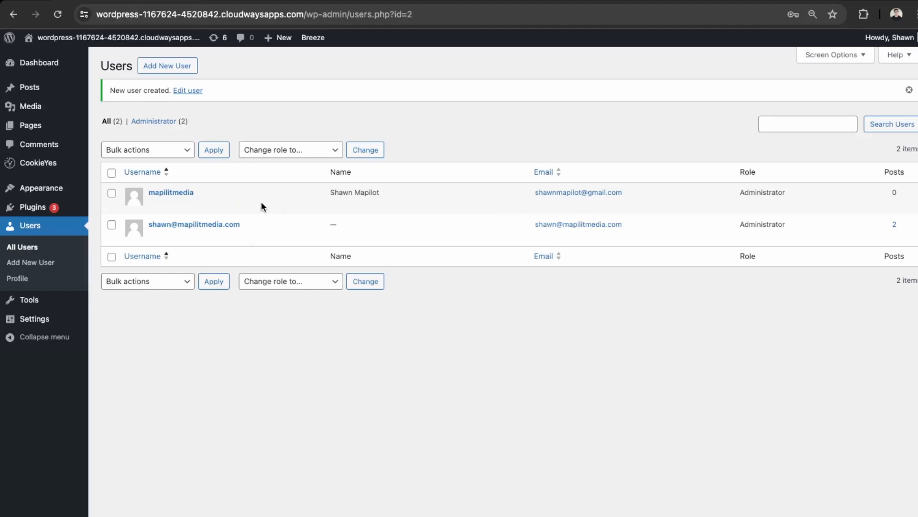
left_click(171, 193)
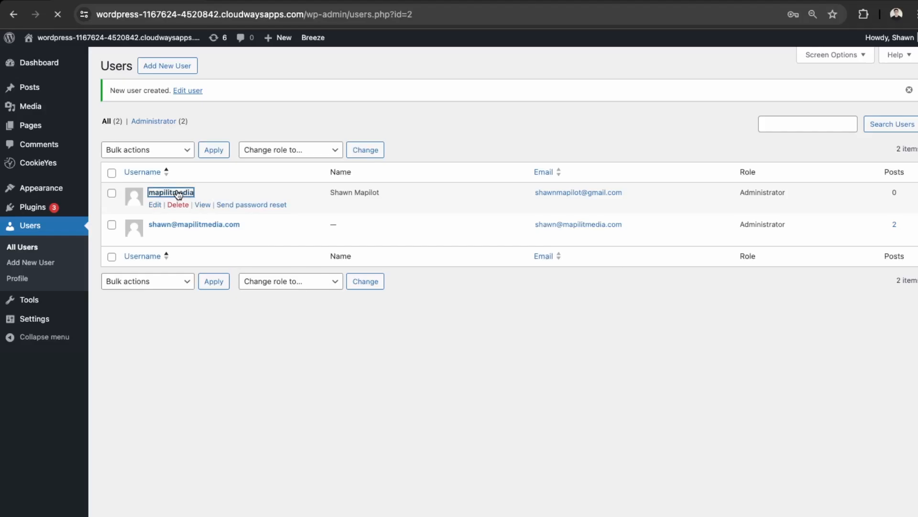
left_click(170, 193)
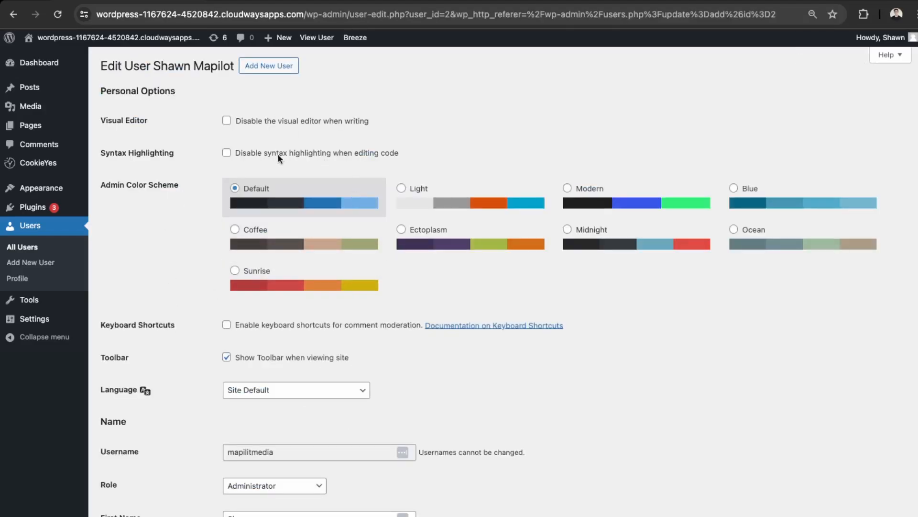
scroll("down", 3)
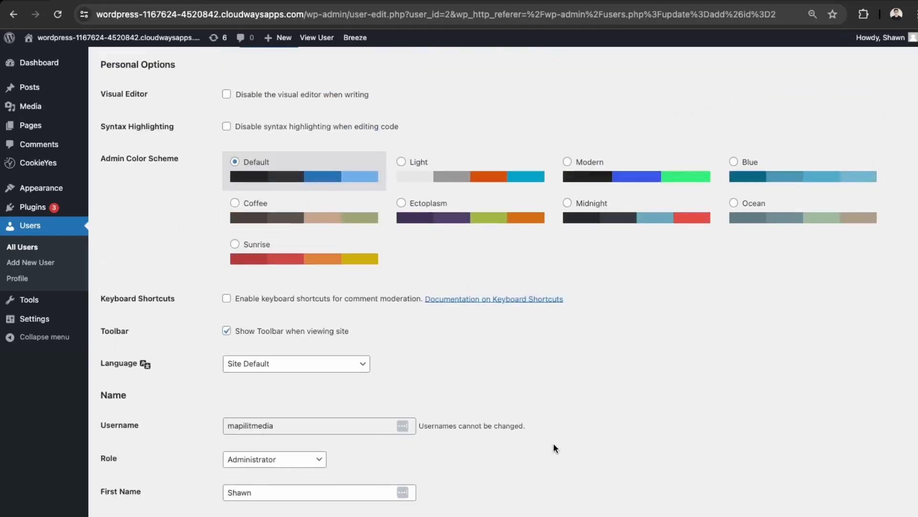
scroll("down", 3)
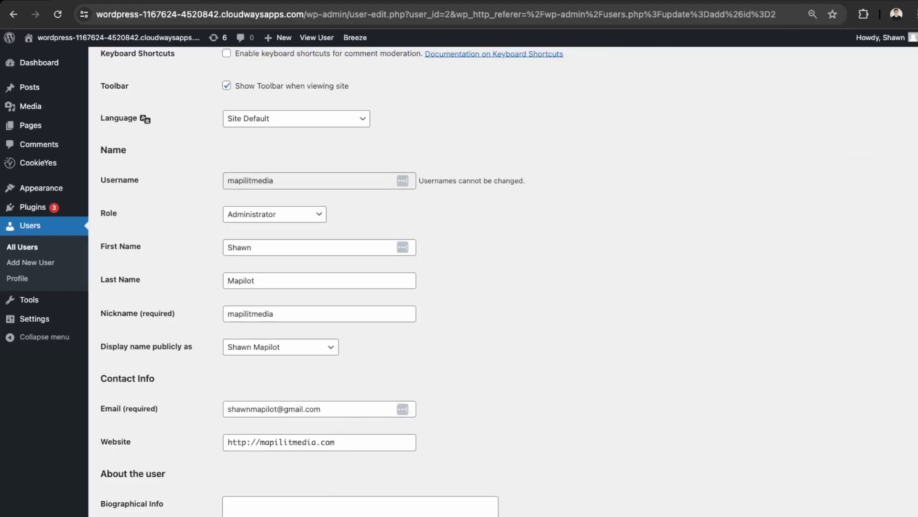
scroll("down", 3)
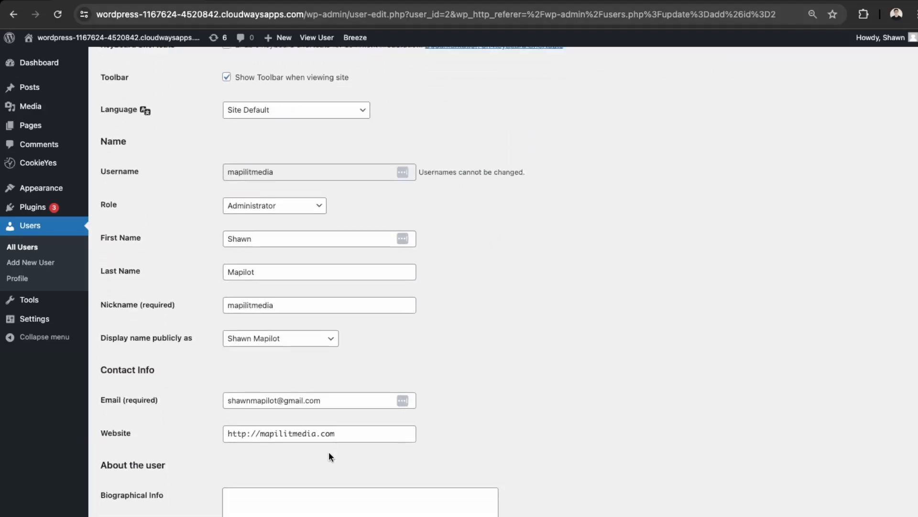
scroll("down", 3)
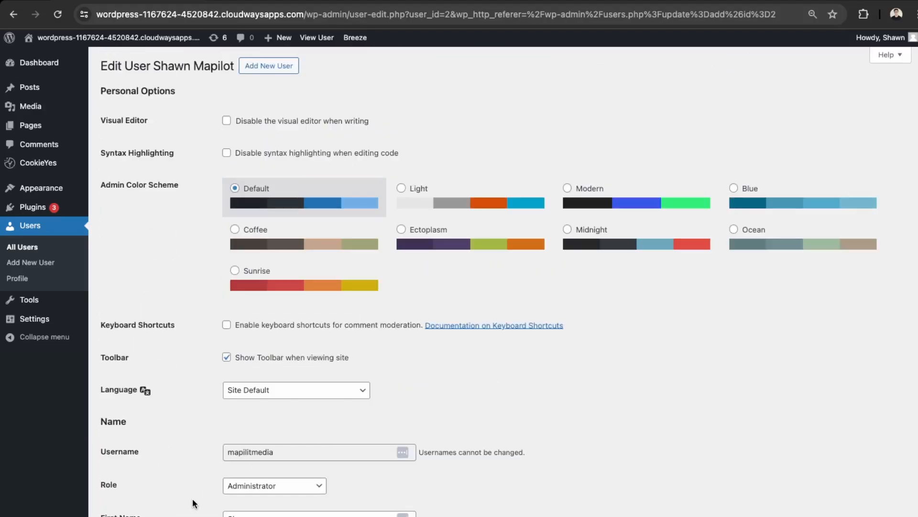
left_click(22, 247)
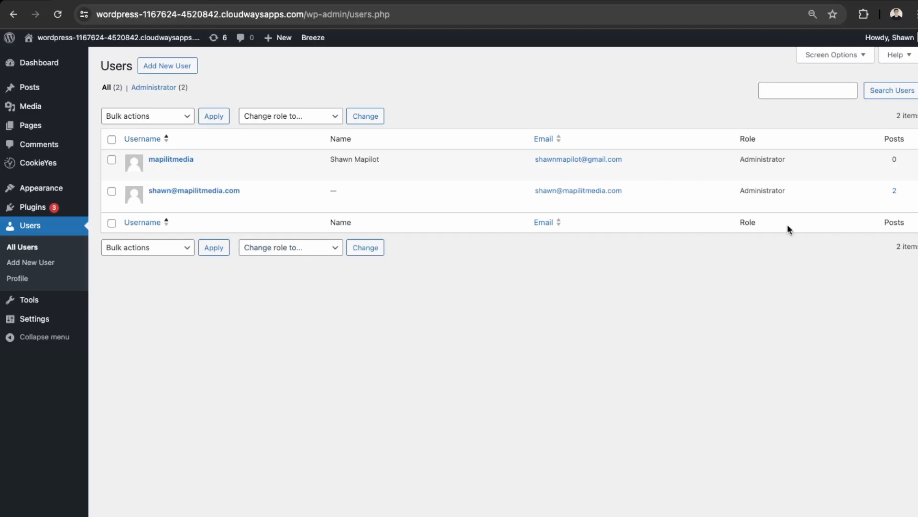
mouse_move(170, 159)
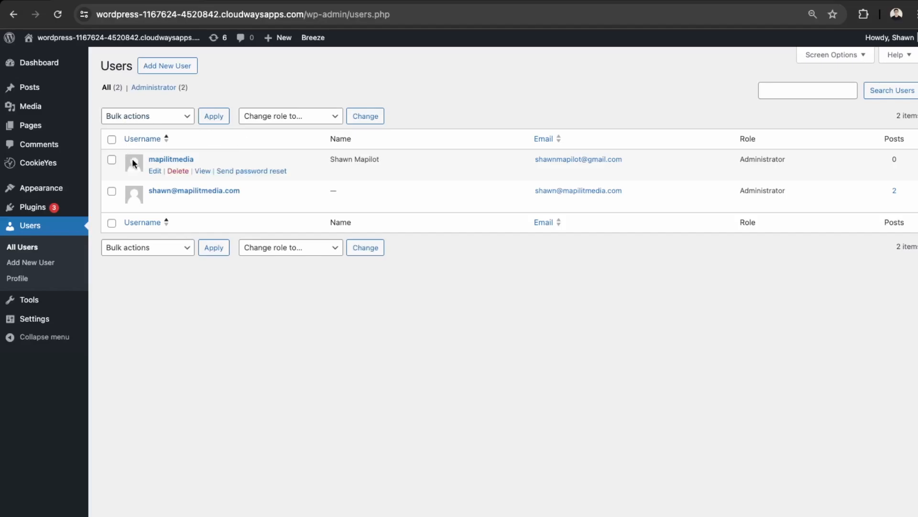
mouse_move(32, 207)
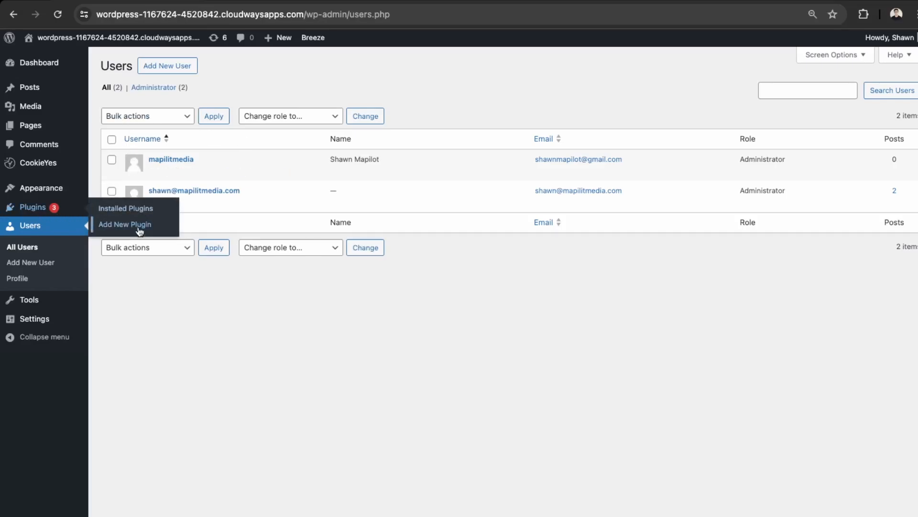
Go to Add New Plugin and focus the plugin search box
left_click(124, 224)
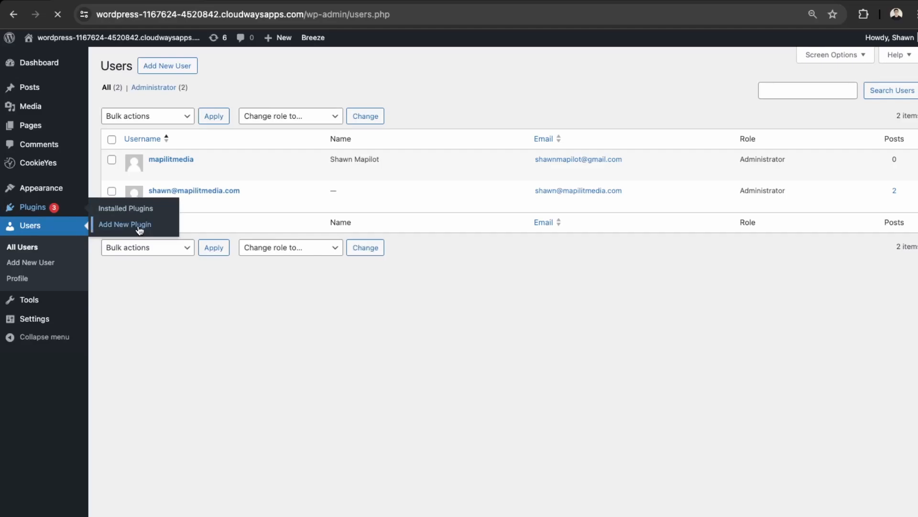
left_click(124, 224)
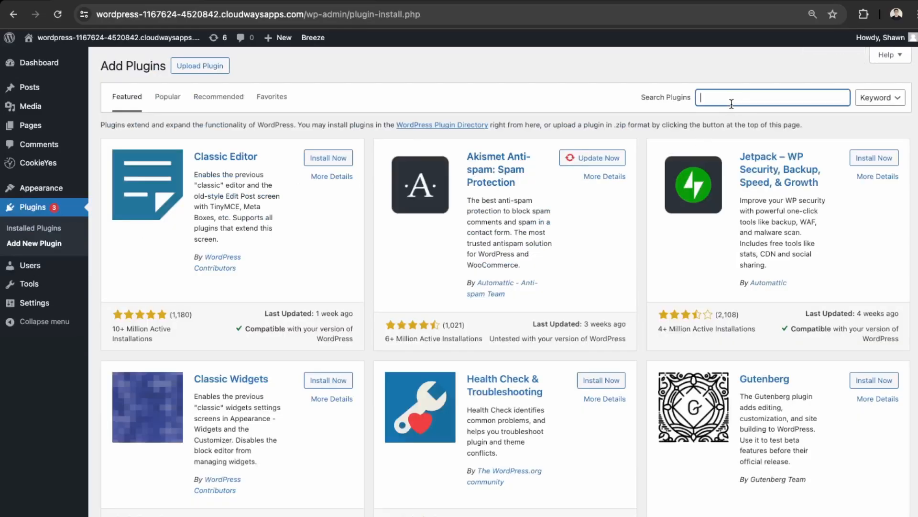
Search 'temporary login', install Temporary Login Without Password and view its Temporary Logins page
type("temporar")
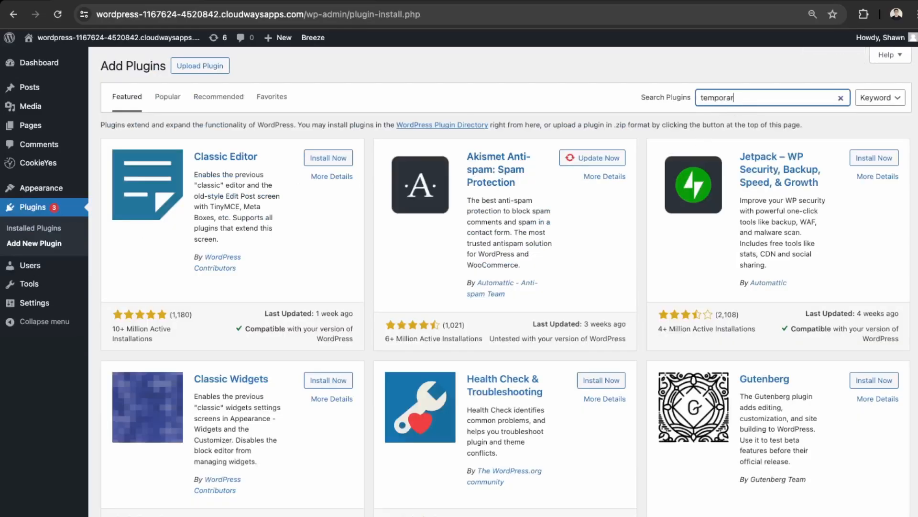
type("temporary login")
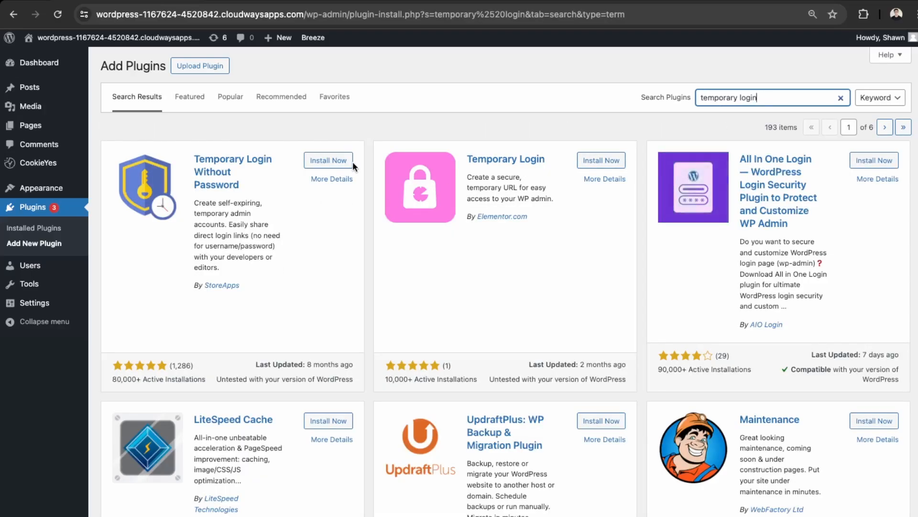
left_click(328, 161)
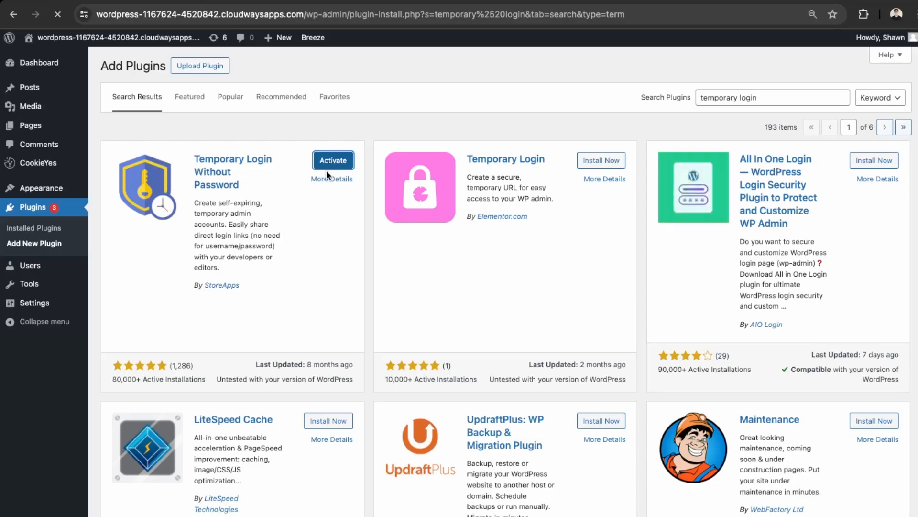
left_click(333, 159)
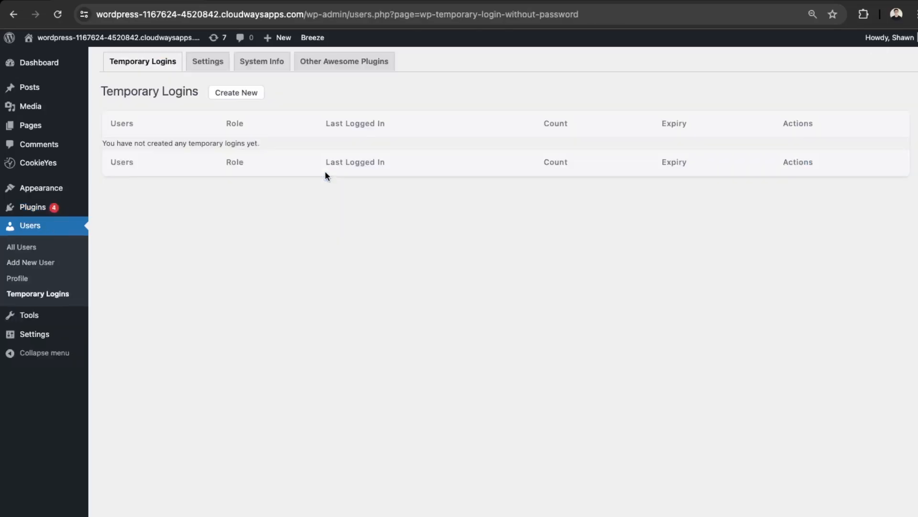
mouse_move(92, 77)
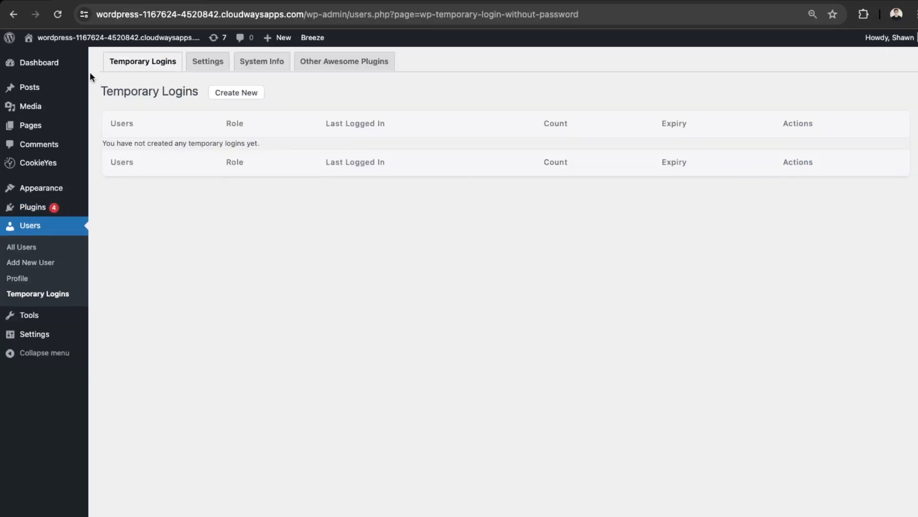
Start a new temporary login and focus its Email field
left_click(236, 92)
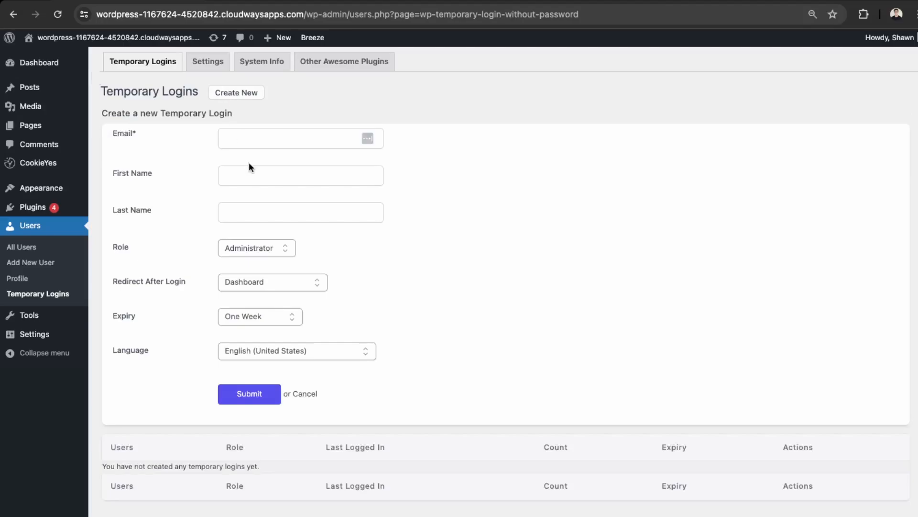
left_click(296, 138)
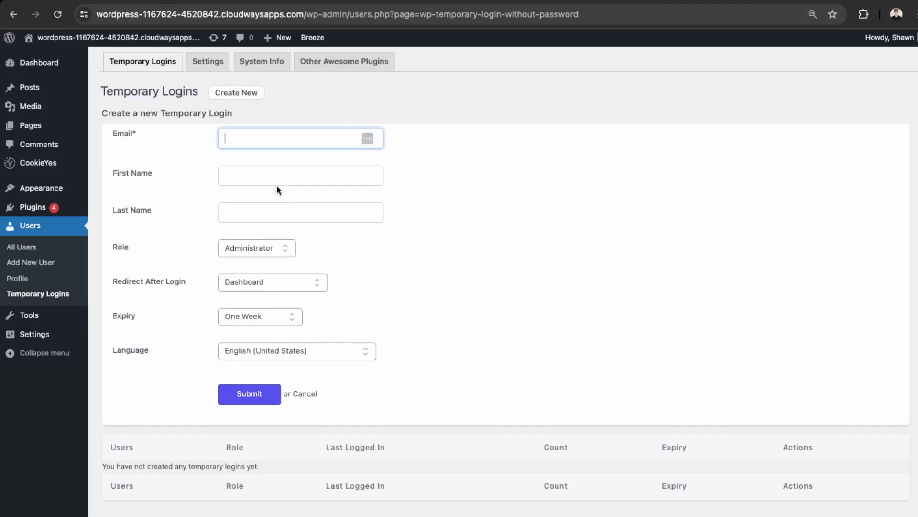
mouse_move(265, 163)
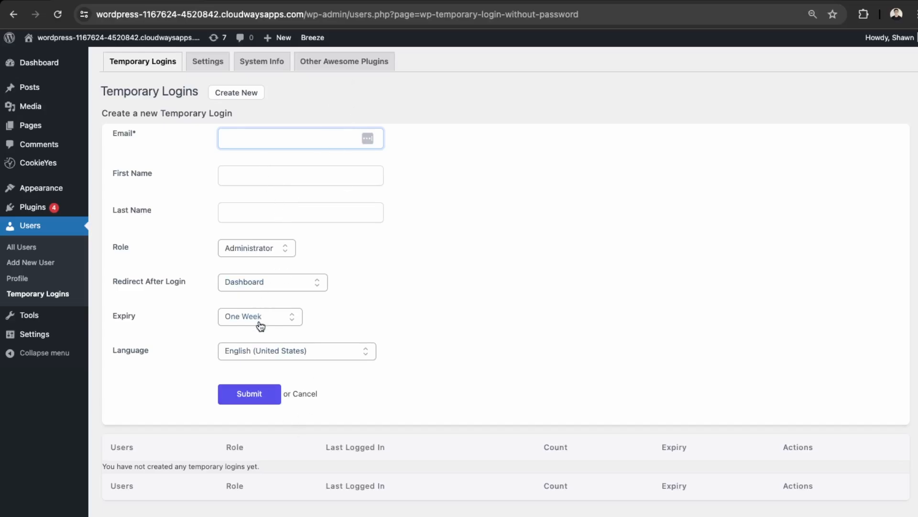
mouse_move(296, 449)
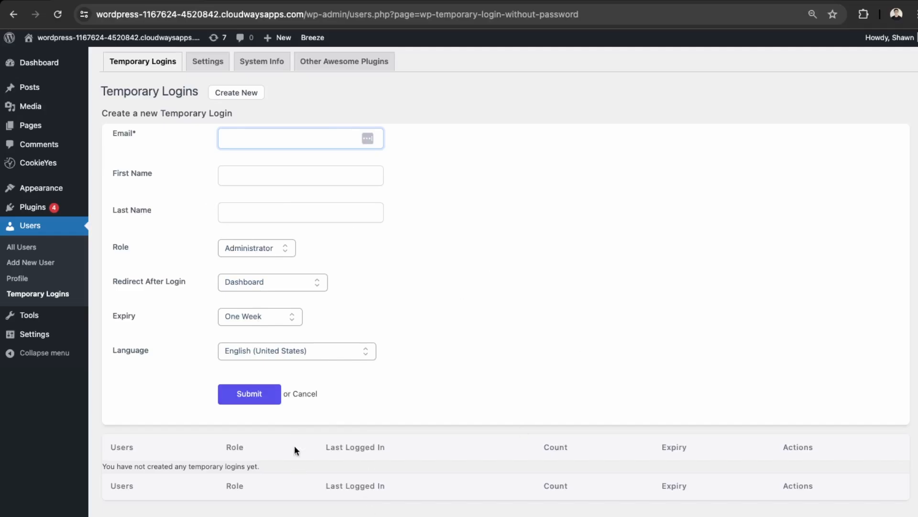
mouse_move(360, 165)
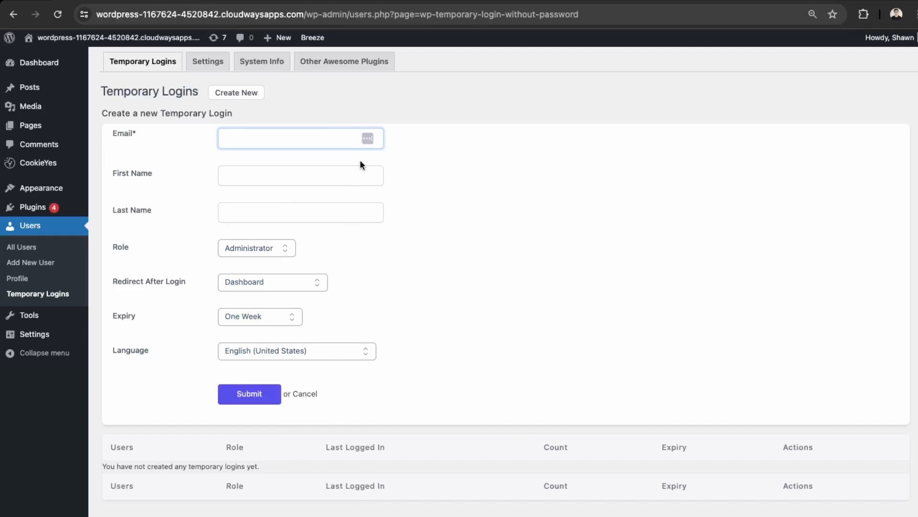
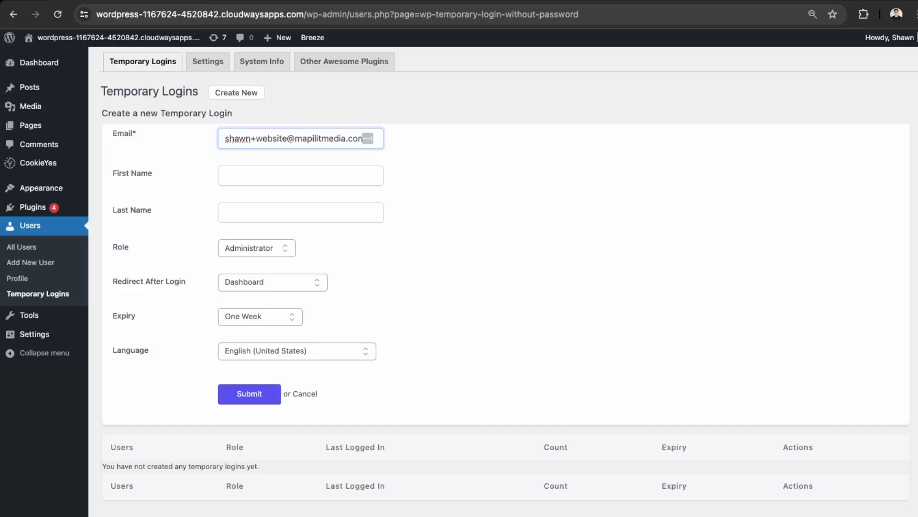
left_click(300, 175)
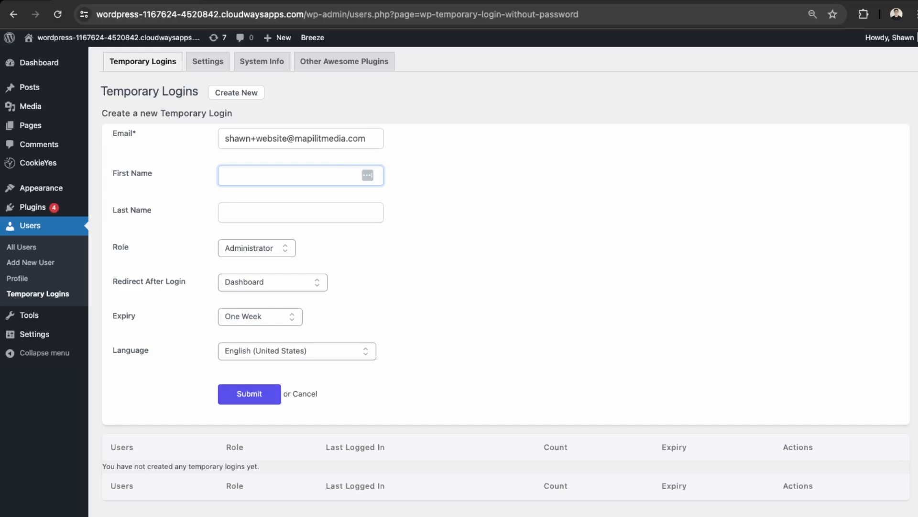
type("mapilot")
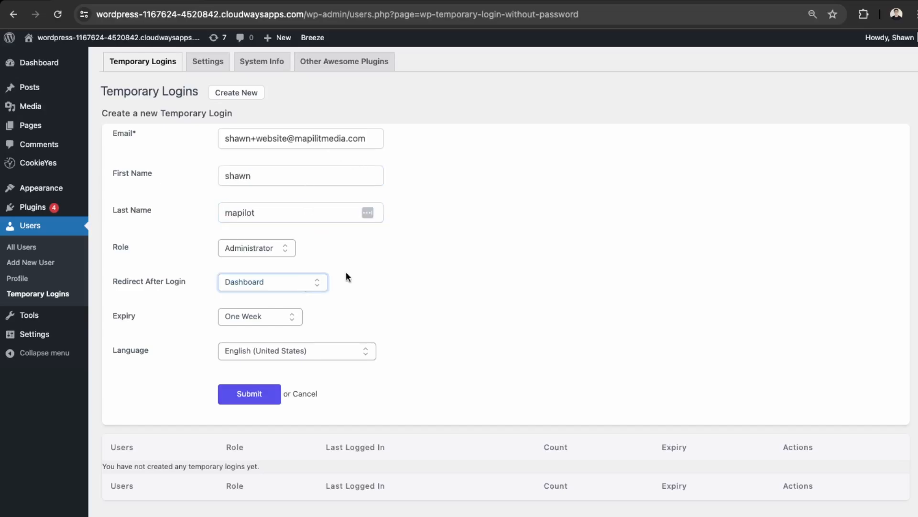
Toggle expiry to One Day then back to One Week and submit the temporary admin login
left_click(259, 317)
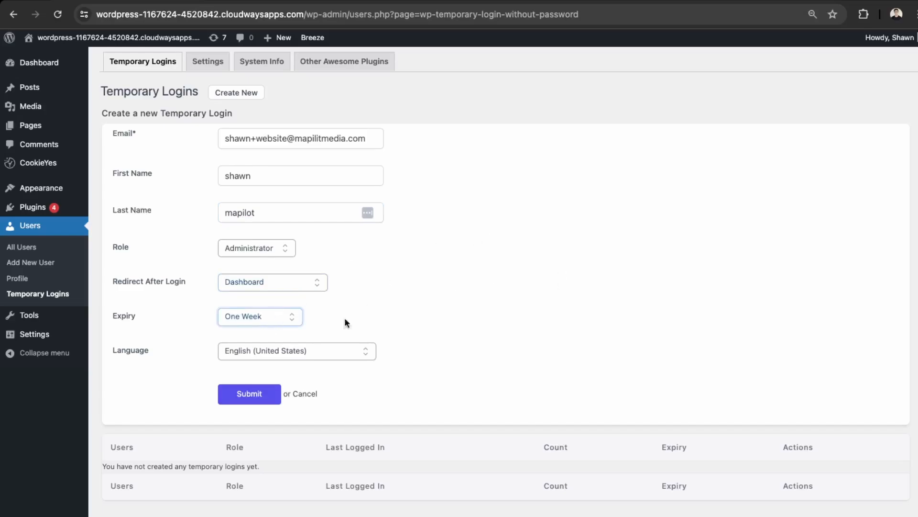
mouse_move(299, 239)
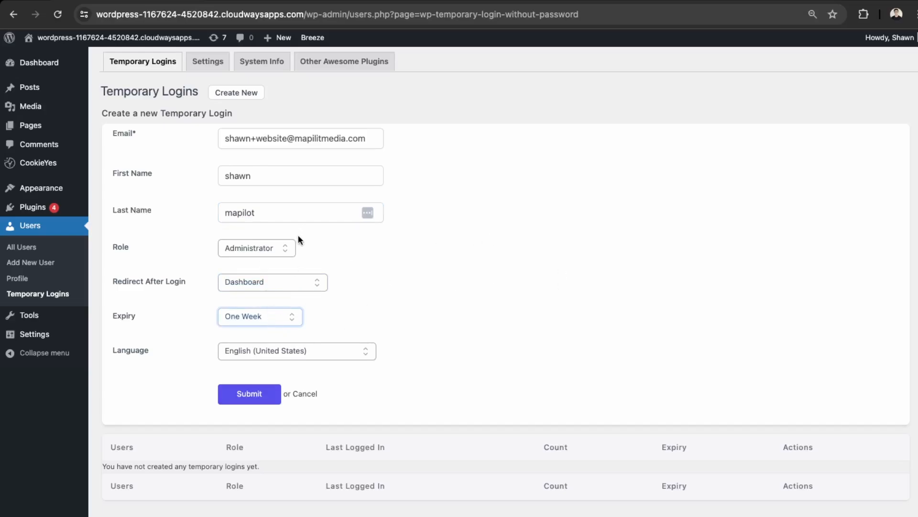
mouse_move(300, 202)
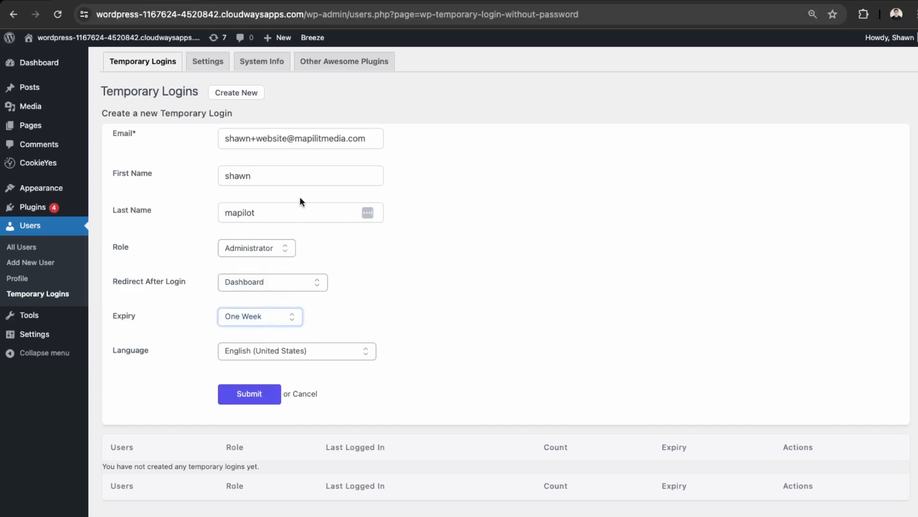
mouse_move(267, 302)
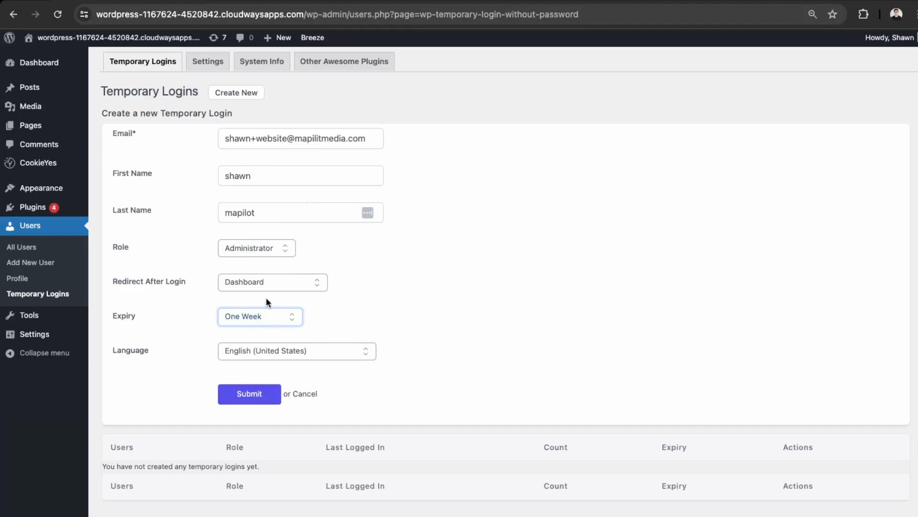
left_click(260, 317)
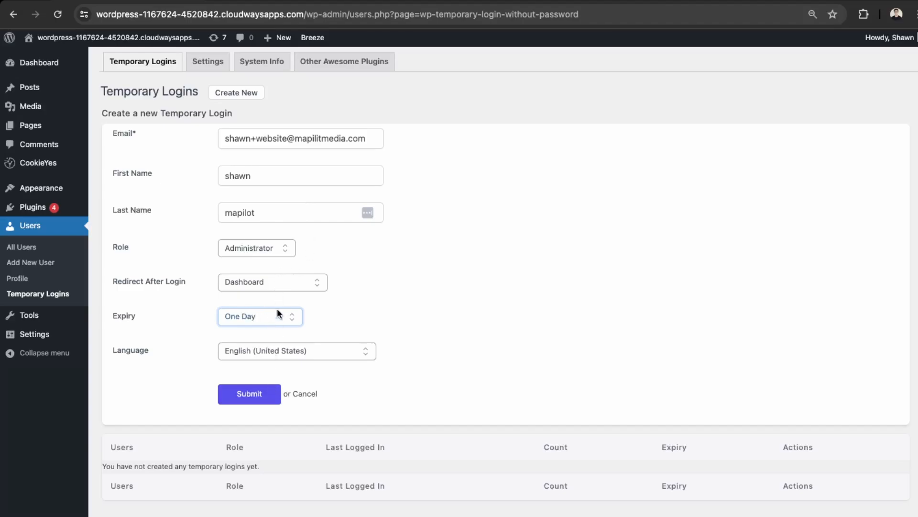
mouse_move(245, 343)
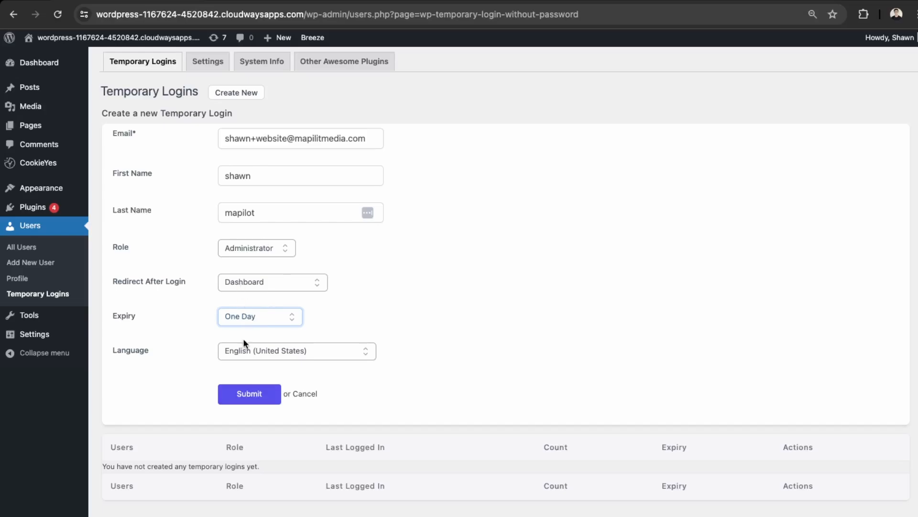
mouse_move(255, 269)
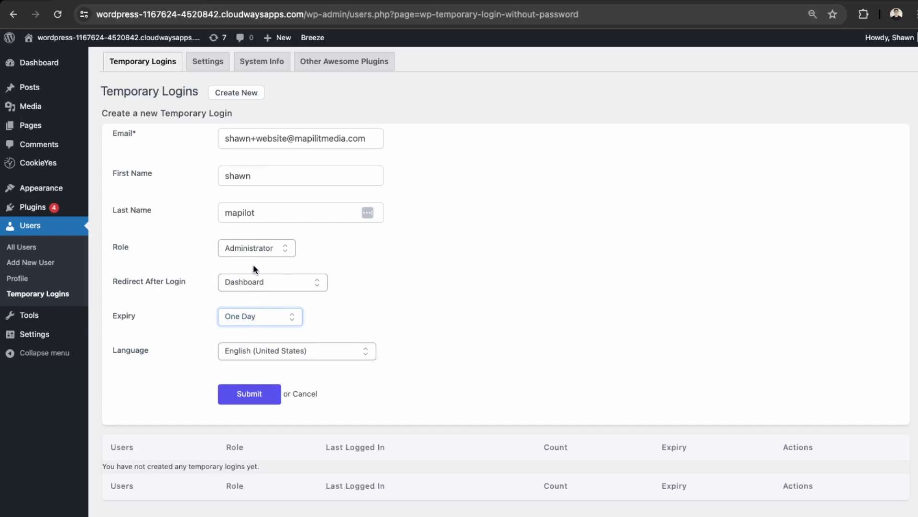
mouse_move(285, 284)
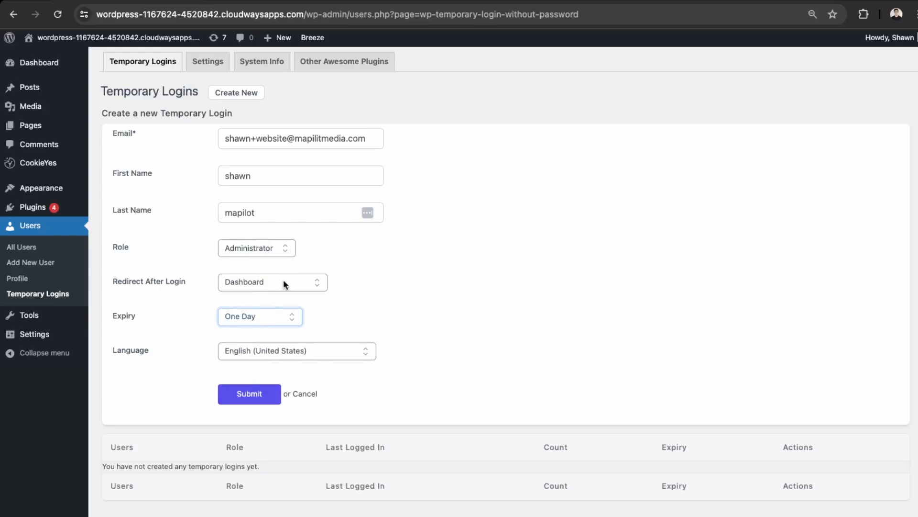
mouse_move(272, 353)
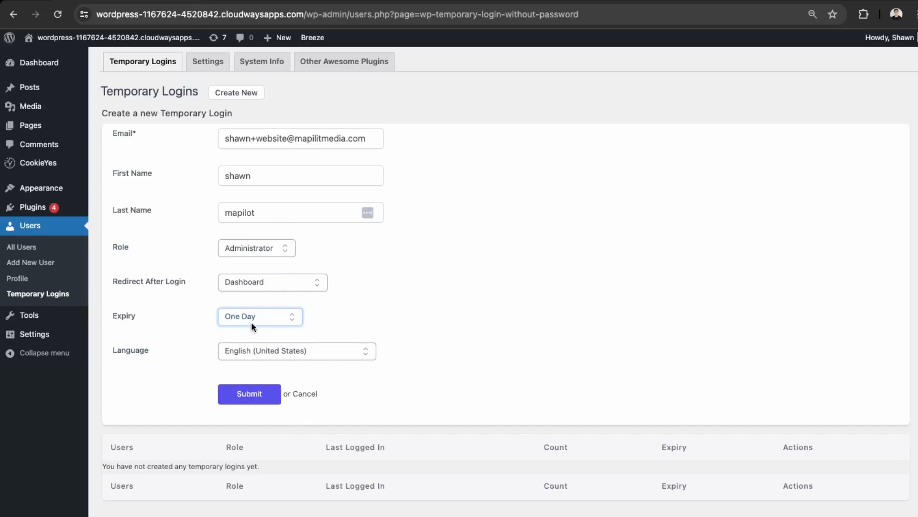
mouse_move(254, 344)
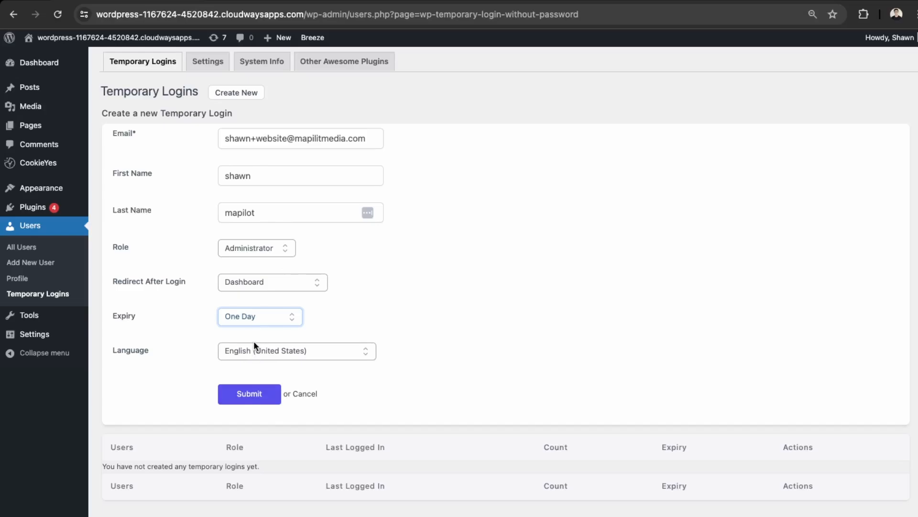
left_click(259, 317)
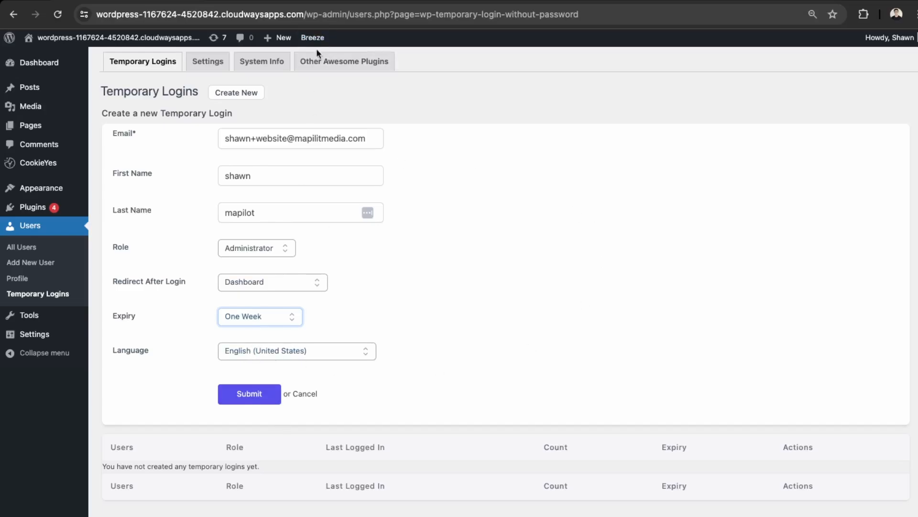
left_click(249, 393)
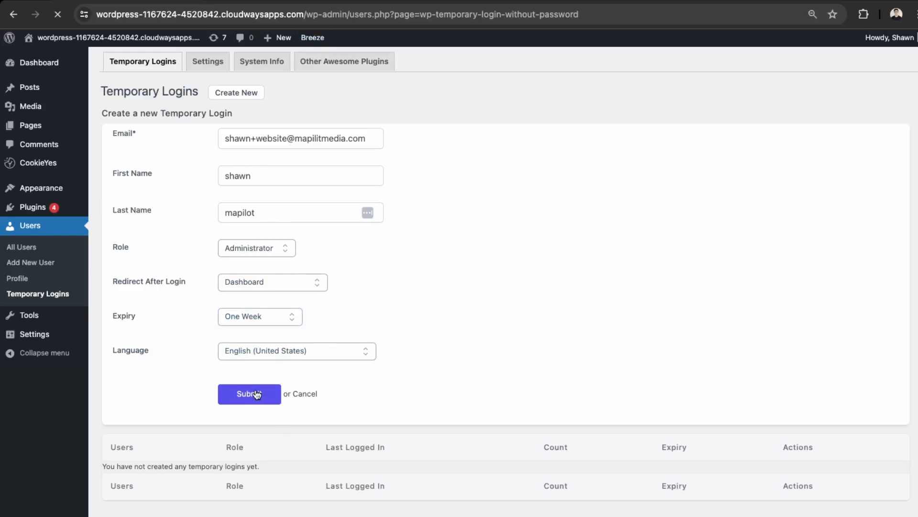
left_click(249, 393)
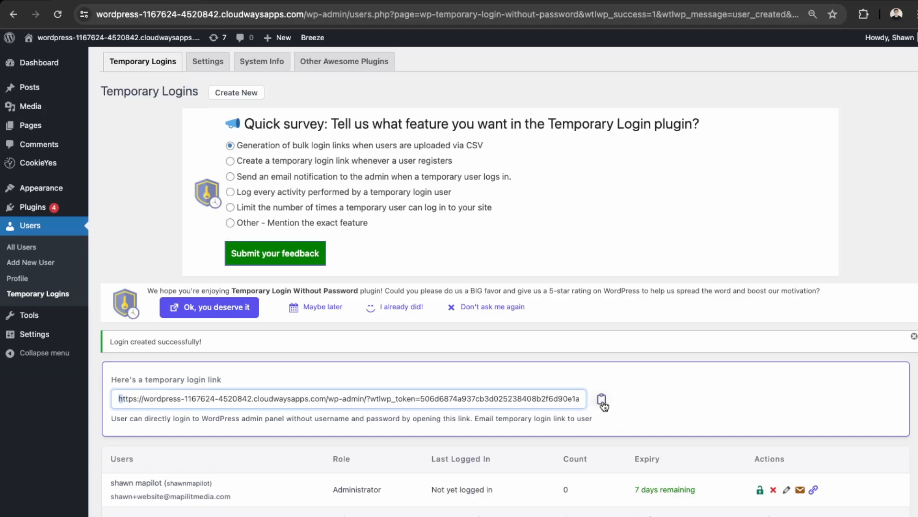
left_click(601, 399)
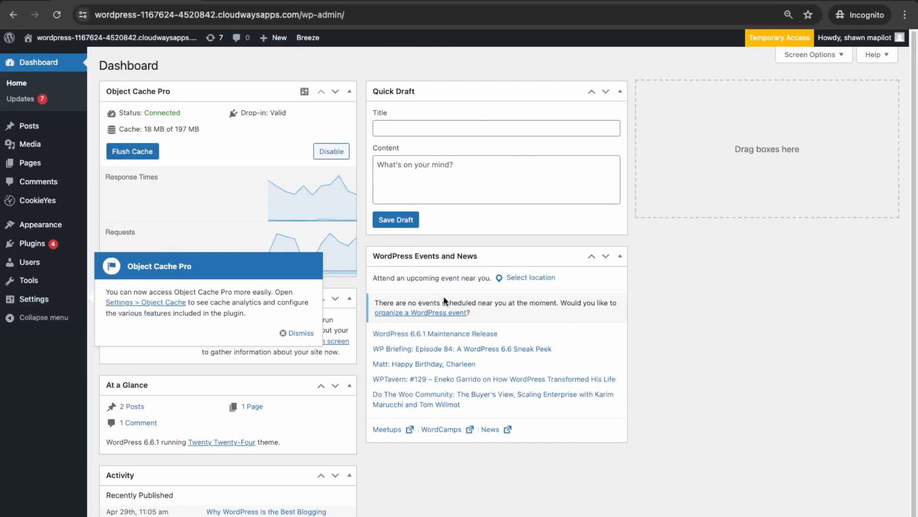
mouse_move(768, 45)
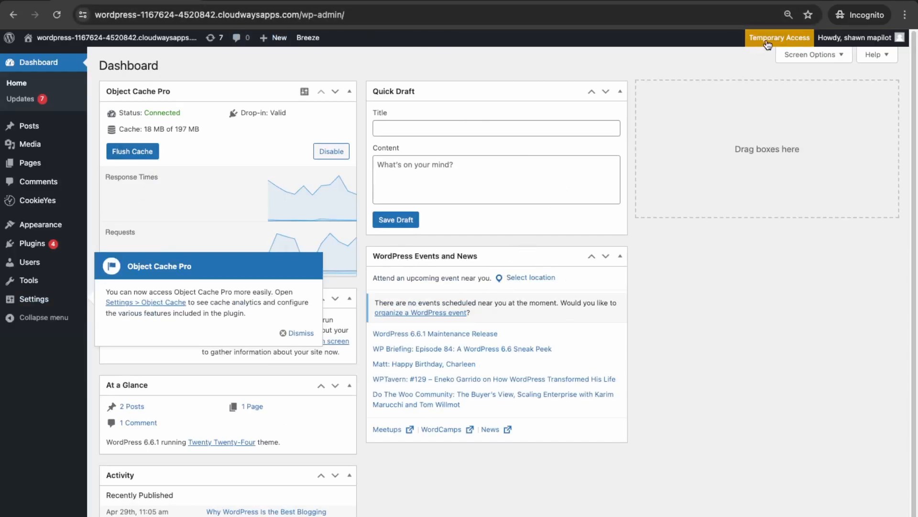
left_click(779, 37)
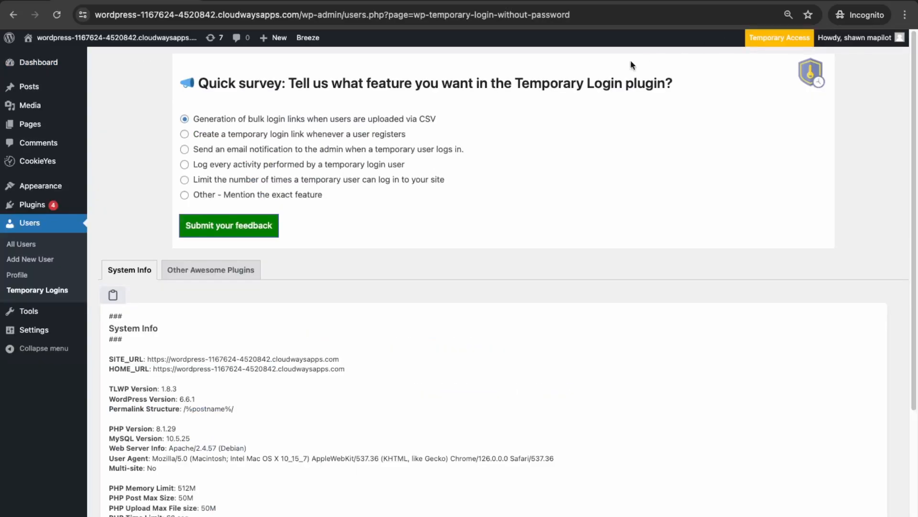
mouse_move(381, 126)
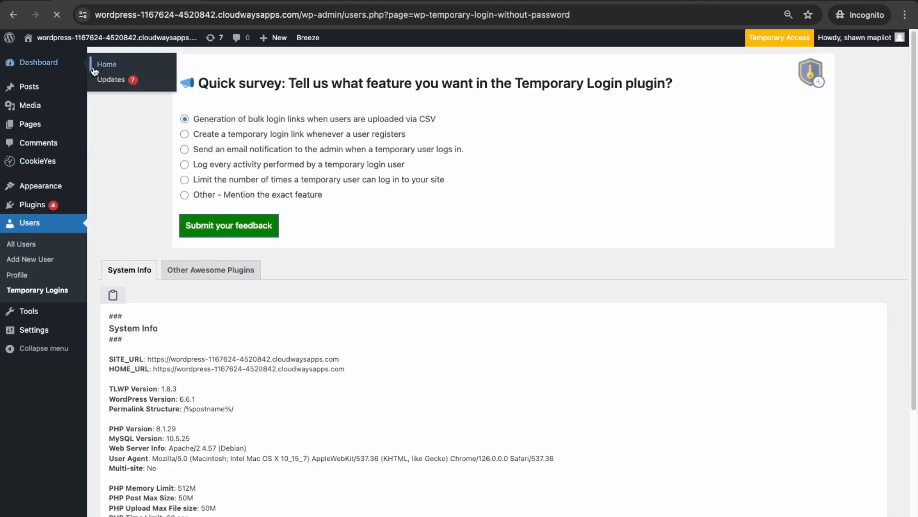
left_click(38, 62)
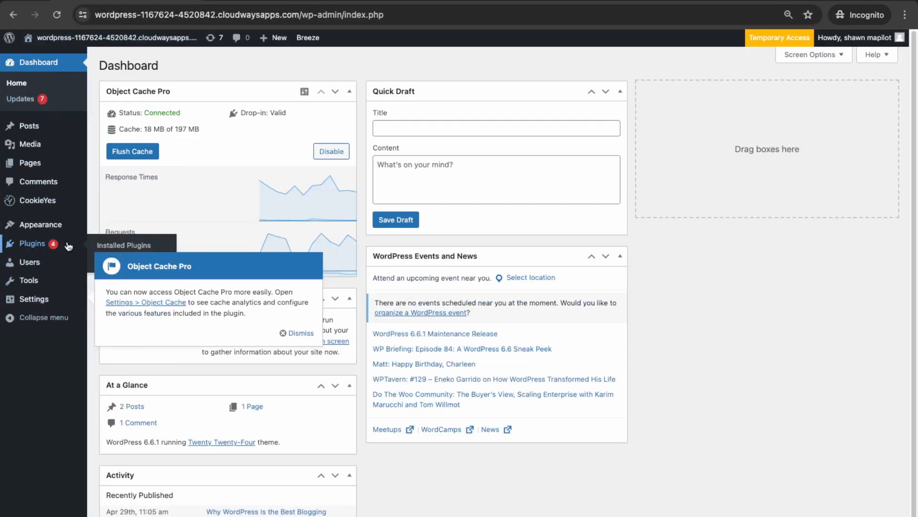
mouse_move(28, 262)
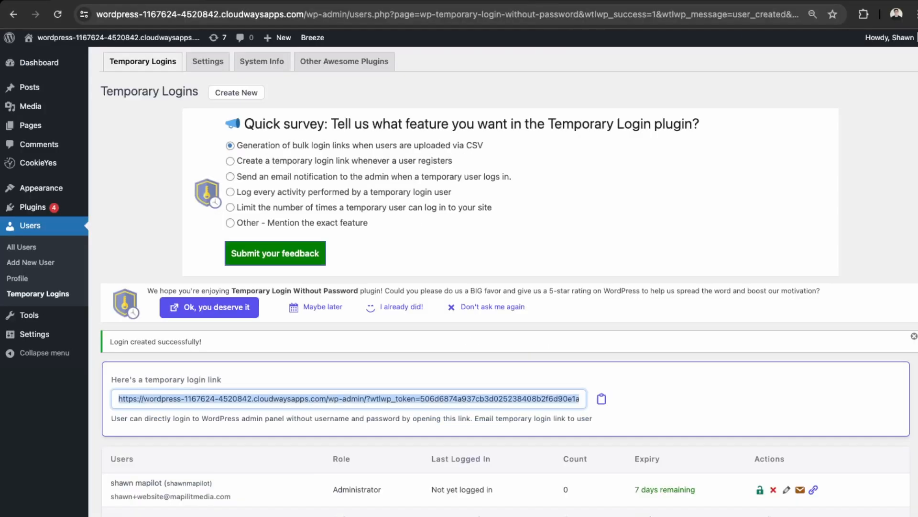
mouse_move(124, 67)
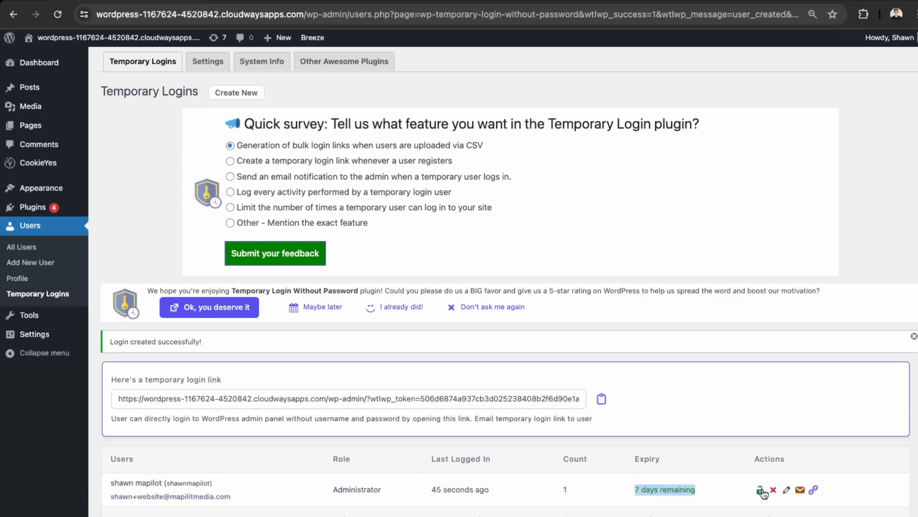
Disable the temporary login via its lock icon so it shows Expired
left_click(762, 490)
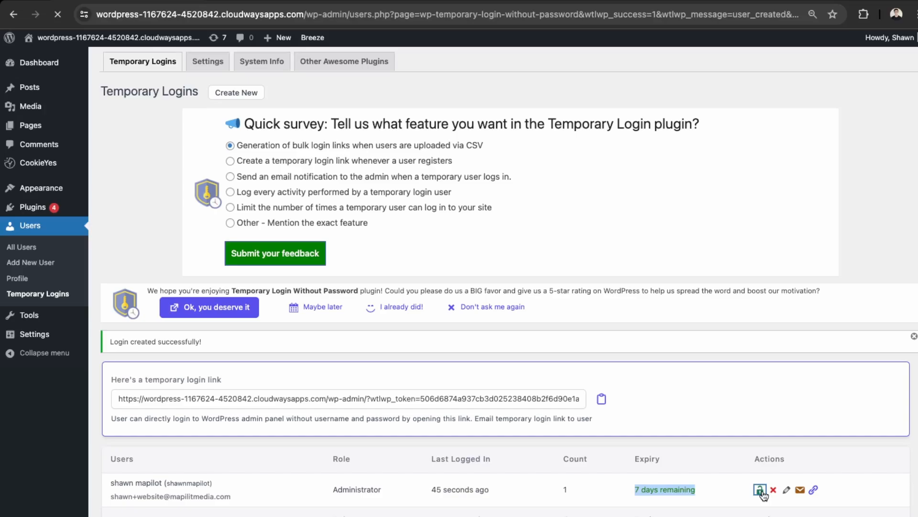
left_click(759, 489)
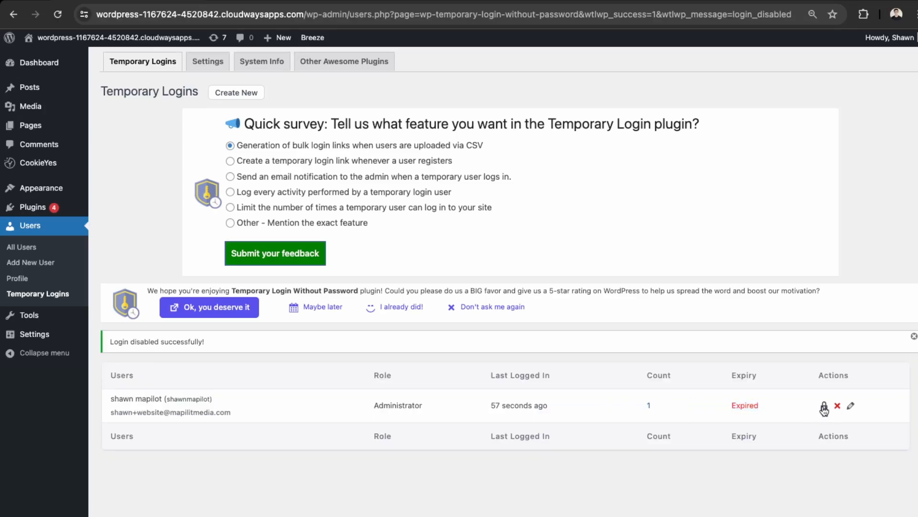
mouse_move(844, 411)
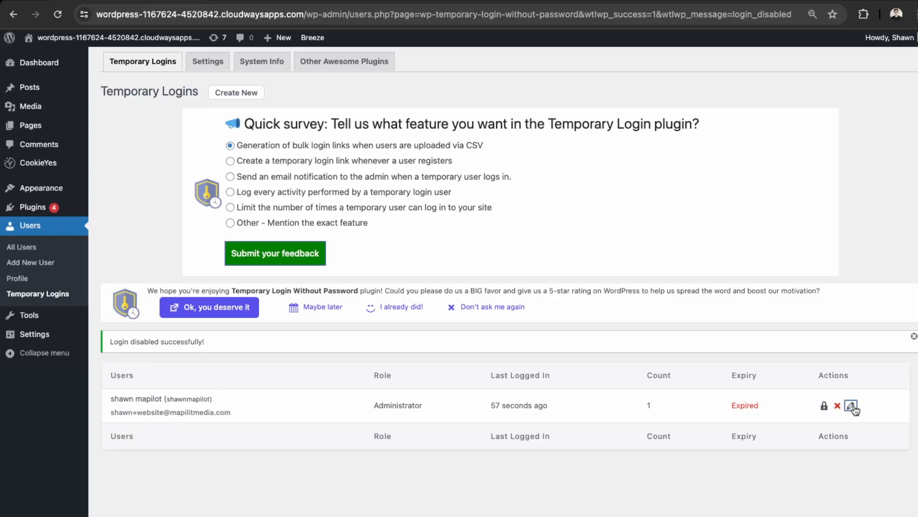
Edit the expired login, extend its expiry by One Hour and submit
left_click(851, 405)
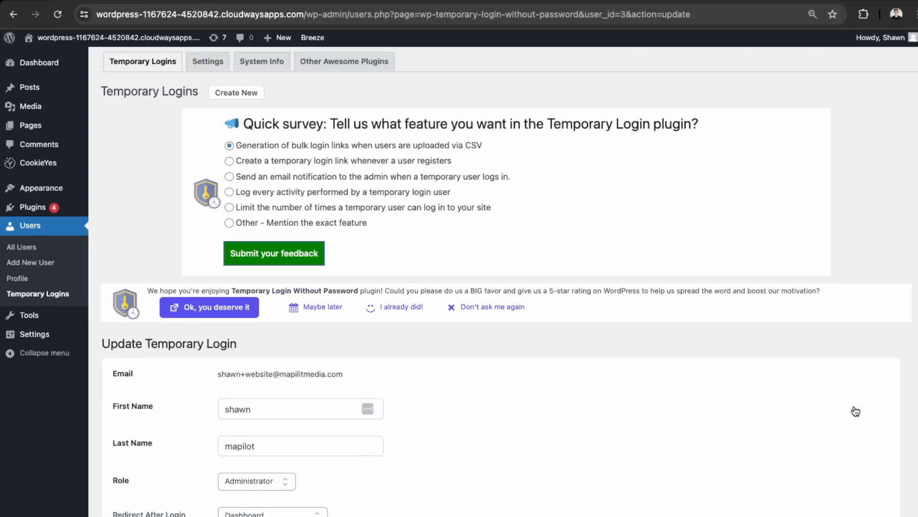
scroll("down", 3)
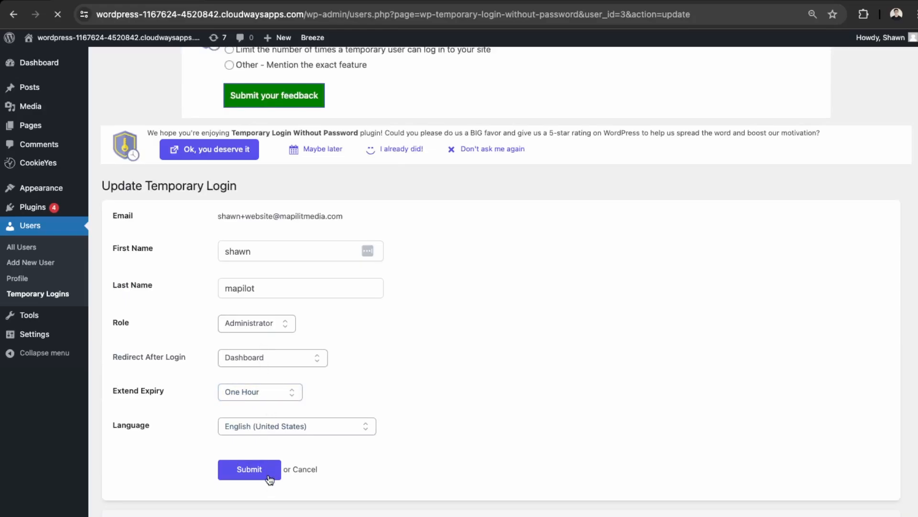
left_click(248, 469)
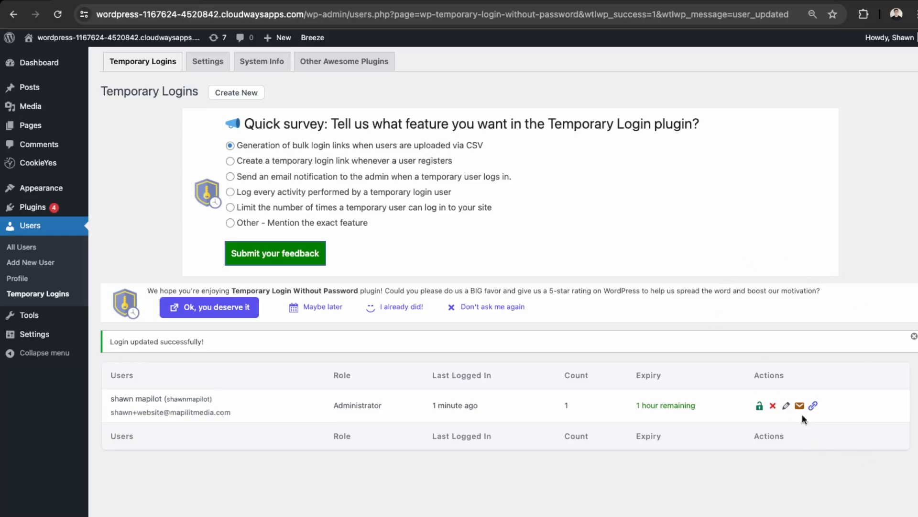
mouse_move(574, 466)
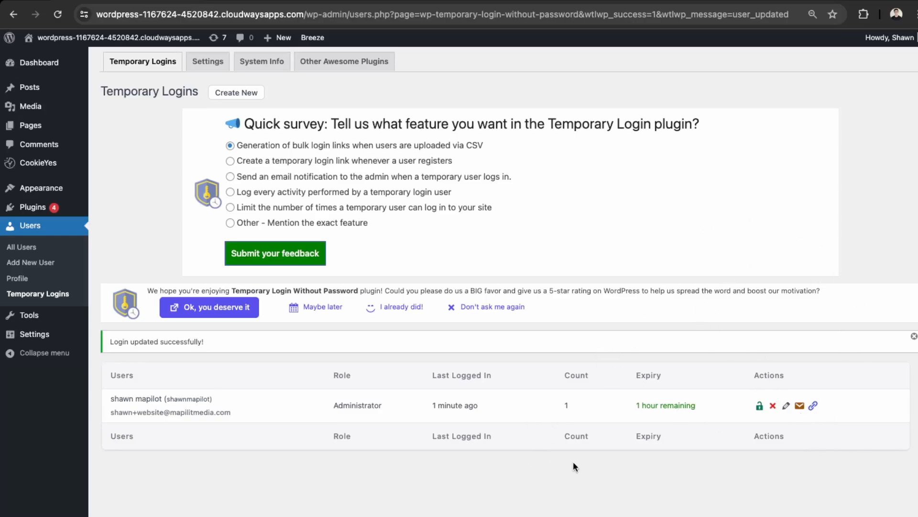
mouse_move(787, 491)
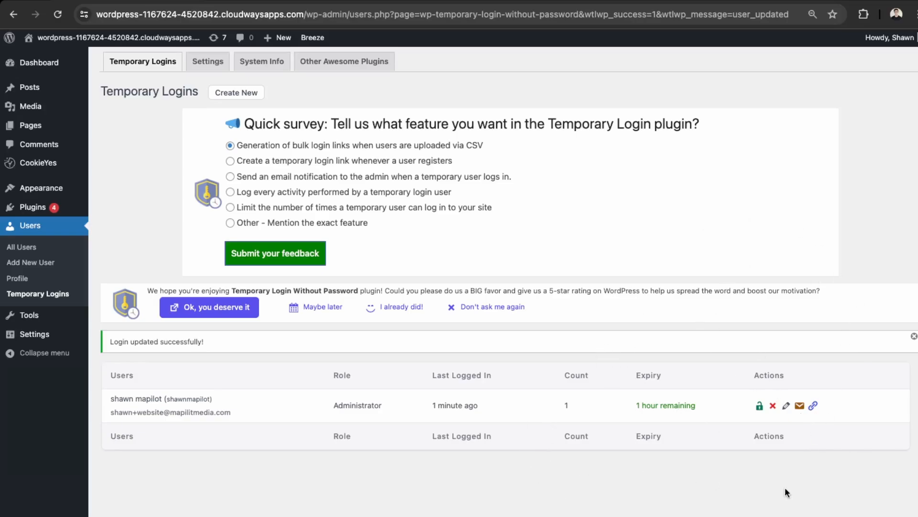
mouse_move(816, 476)
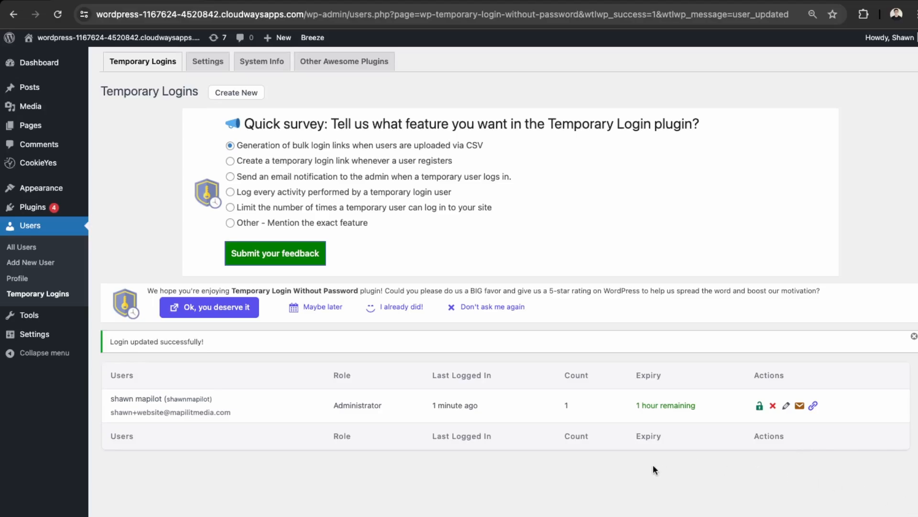
mouse_move(21, 382)
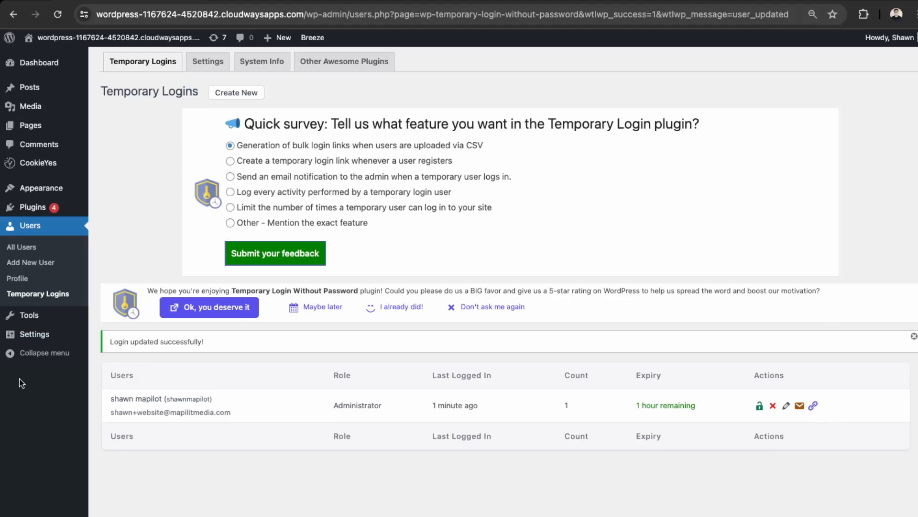
mouse_move(303, 414)
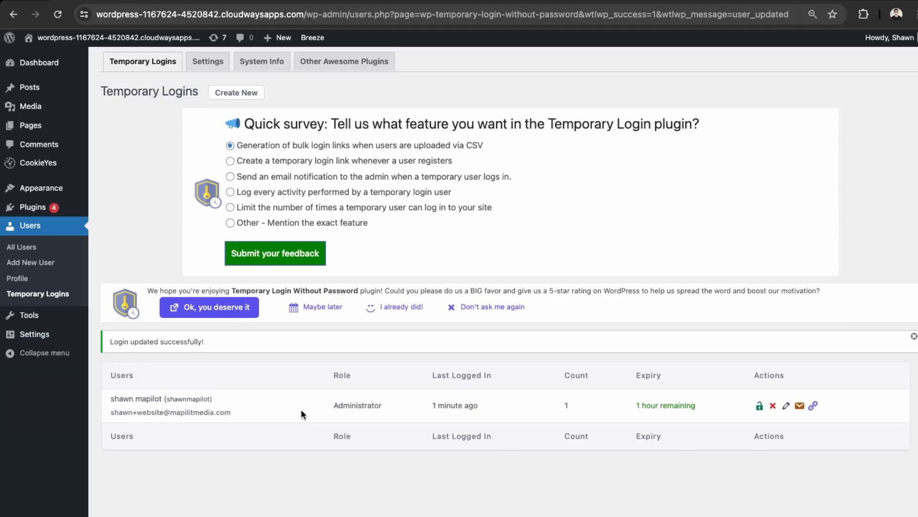
Remove the temporary login from the Temporary Logins list and return to All Users
left_click(208, 61)
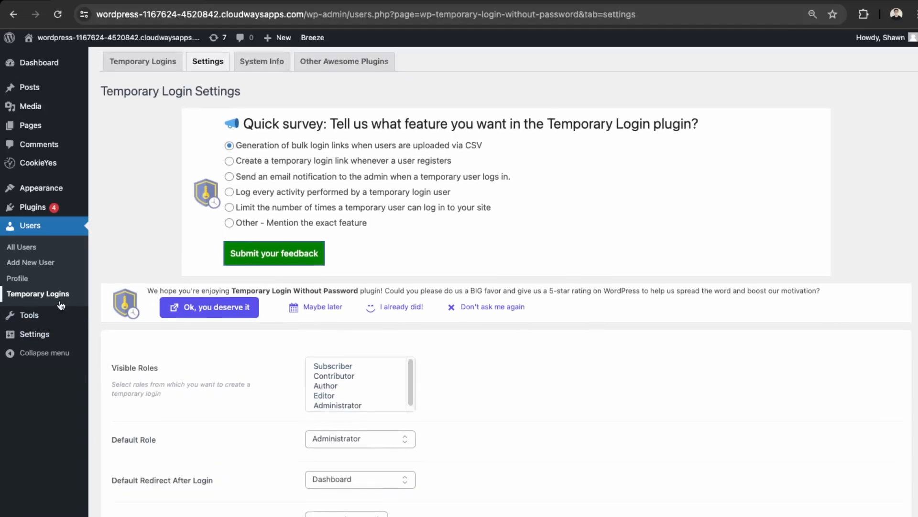
mouse_move(44, 298)
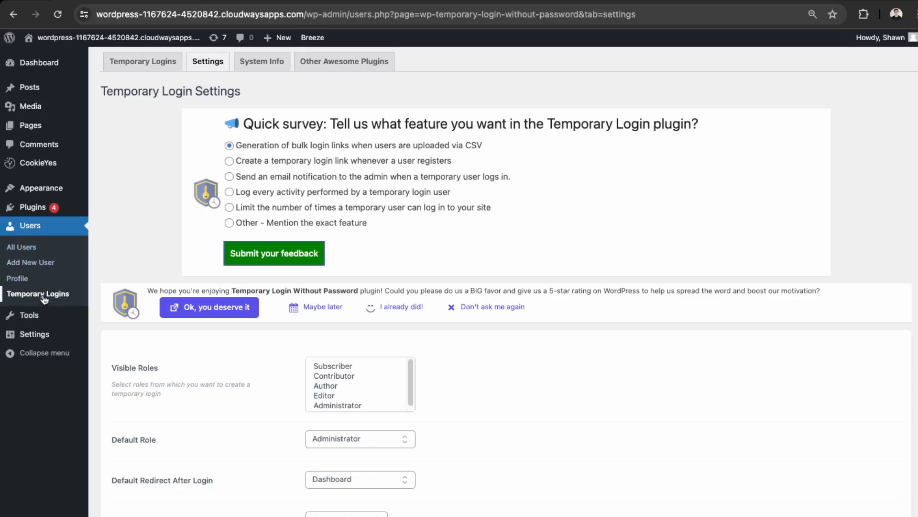
left_click(38, 294)
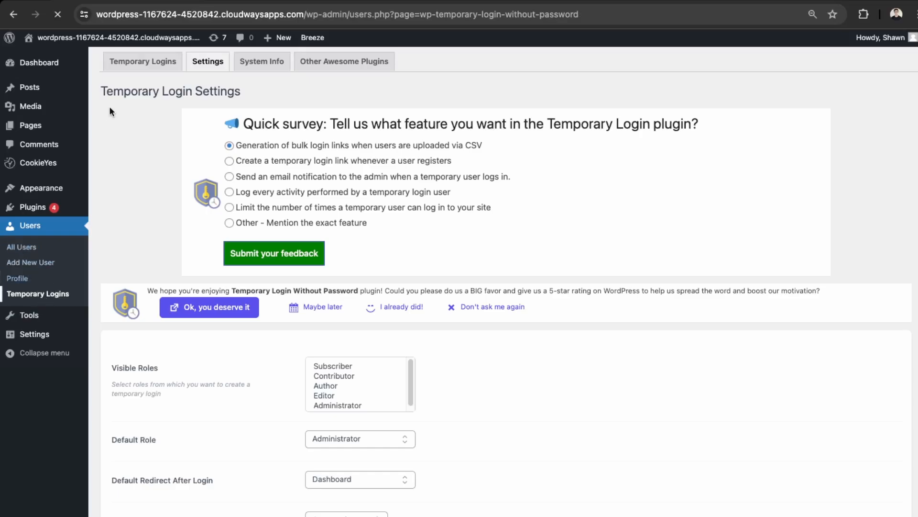
left_click(142, 61)
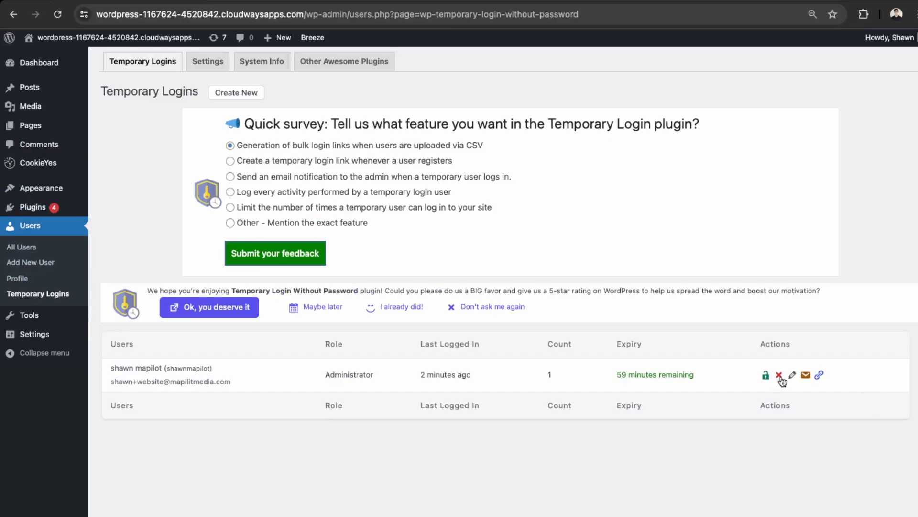
left_click(779, 374)
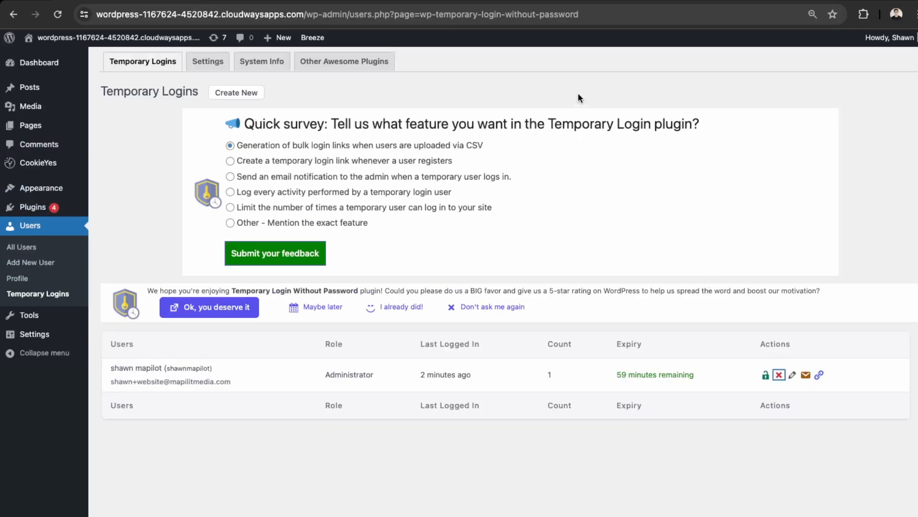
left_click(779, 375)
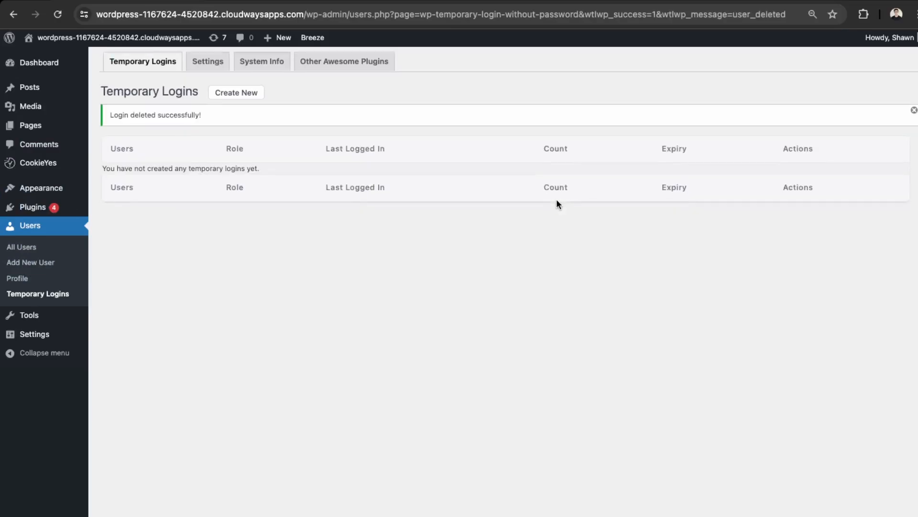
left_click(21, 246)
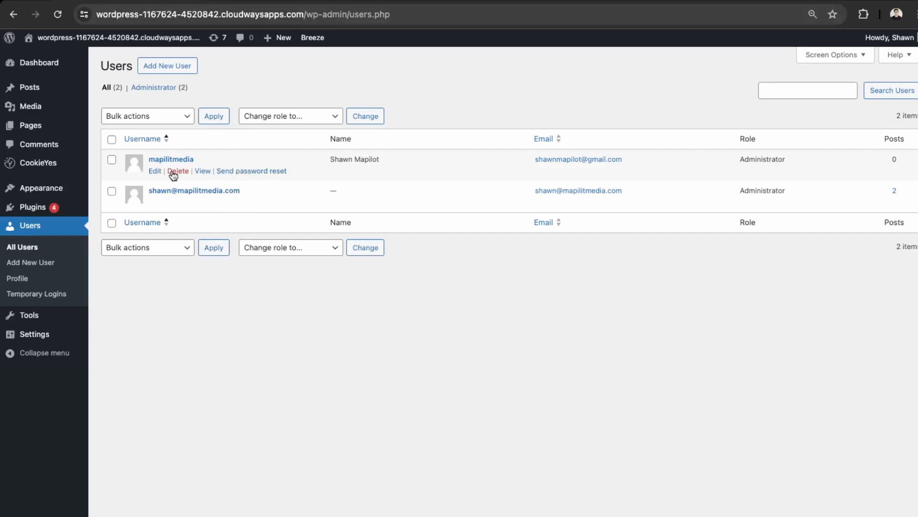
Delete the extra administrator account, leaving a single administrator
left_click(178, 170)
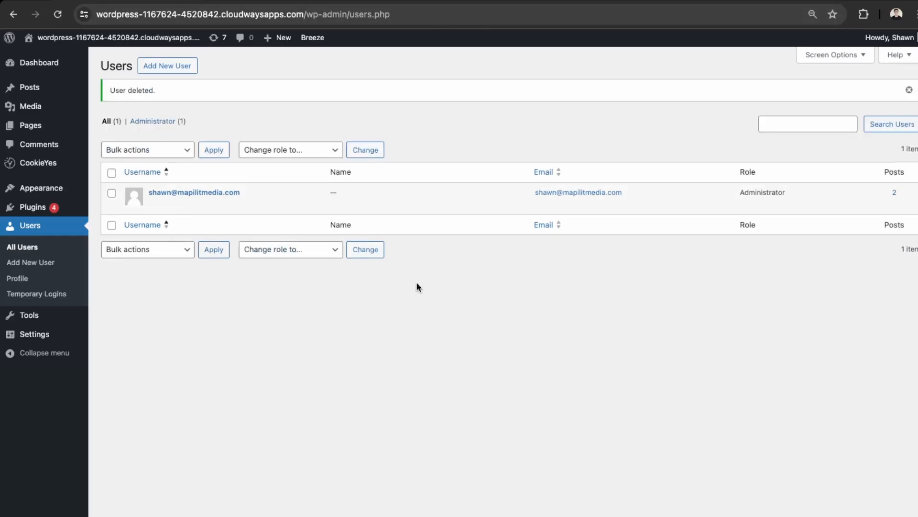
mouse_move(584, 345)
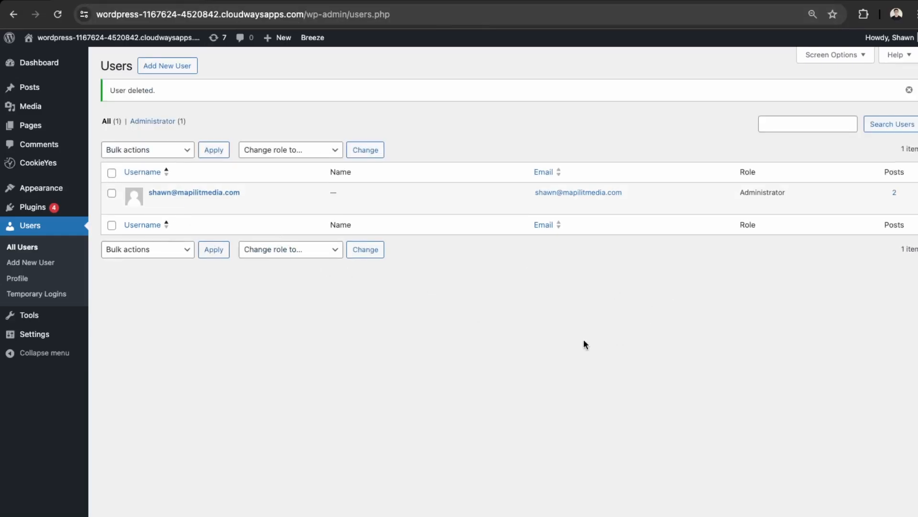
mouse_move(280, 98)
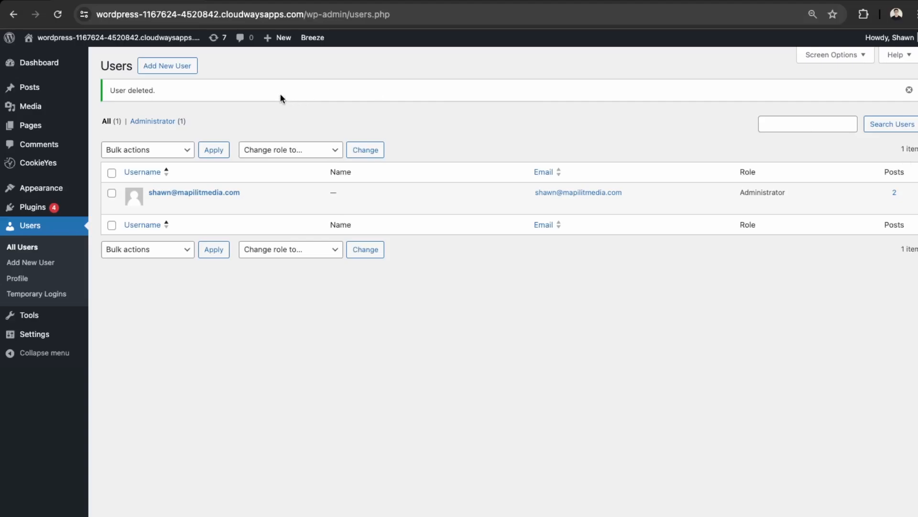